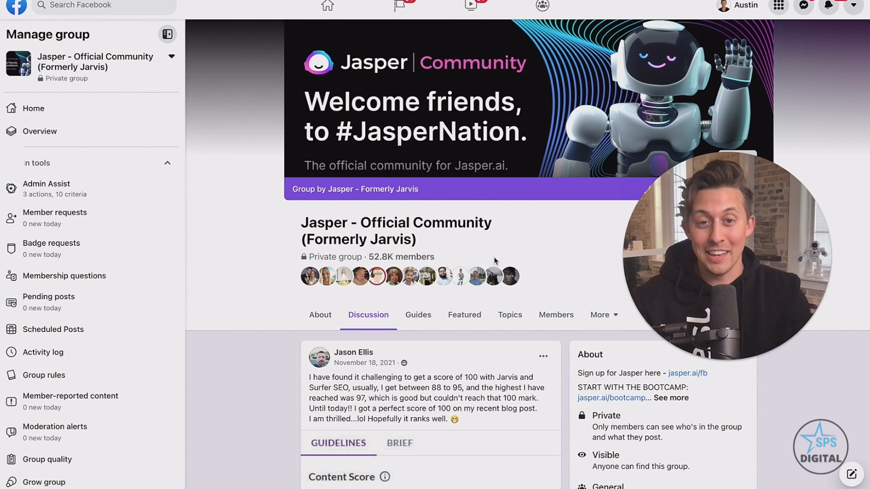
Scroll through the Starter and Boss Mode pricing comparison table
{"action": "scroll", "scroll_direction": "down", "scroll_amount": 3}
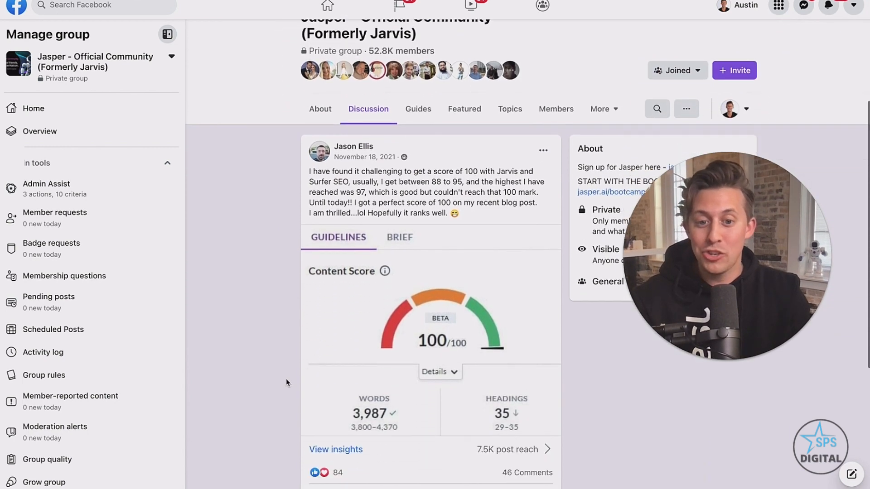
{"action": "scroll", "scroll_direction": "down", "scroll_amount": 3}
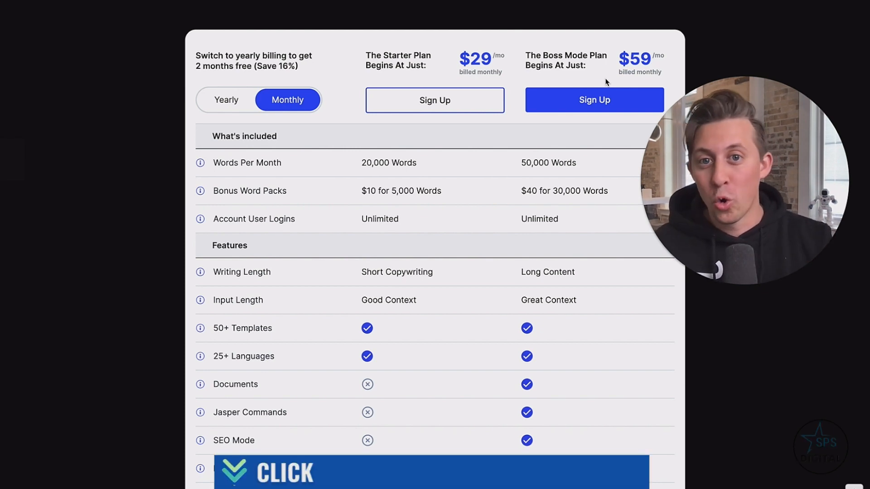
{"action": "mouse_move", "coordinate": [427, 158]}
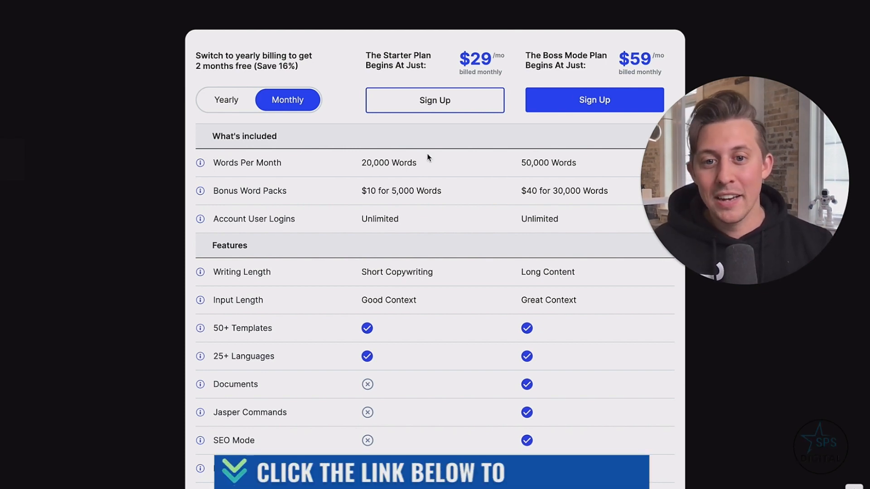
{"action": "mouse_move", "coordinate": [468, 213]}
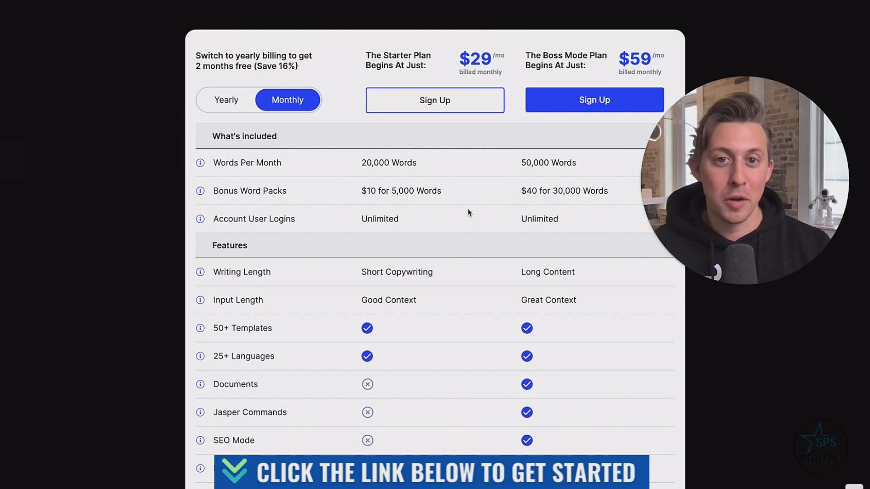
{"action": "mouse_move", "coordinate": [549, 157]}
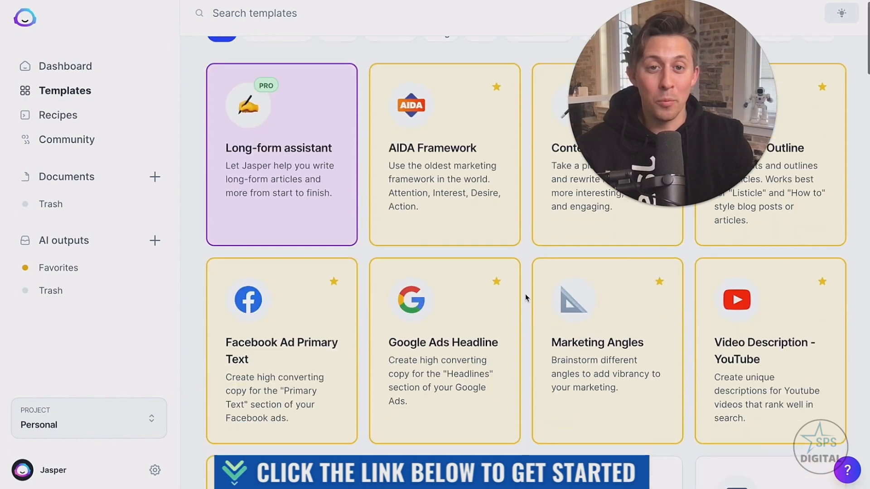
{"action": "scroll", "scroll_direction": "down", "scroll_amount": 3}
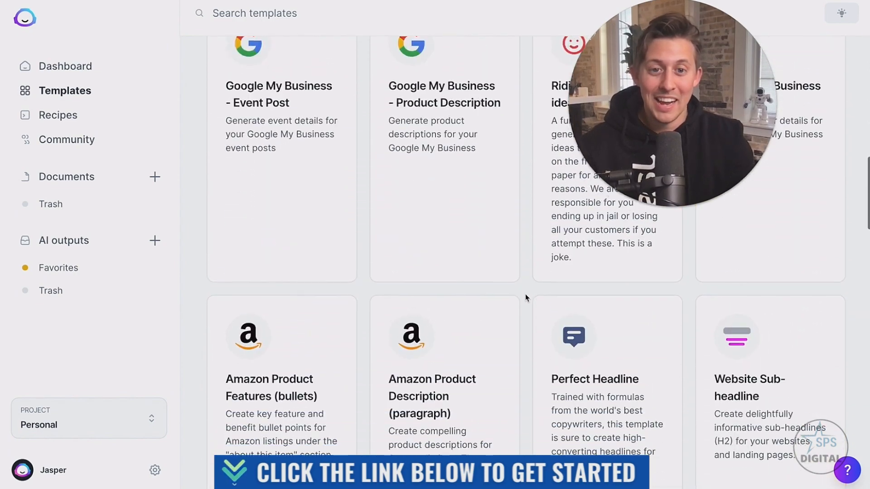
{"action": "scroll", "scroll_direction": "down", "scroll_amount": 3}
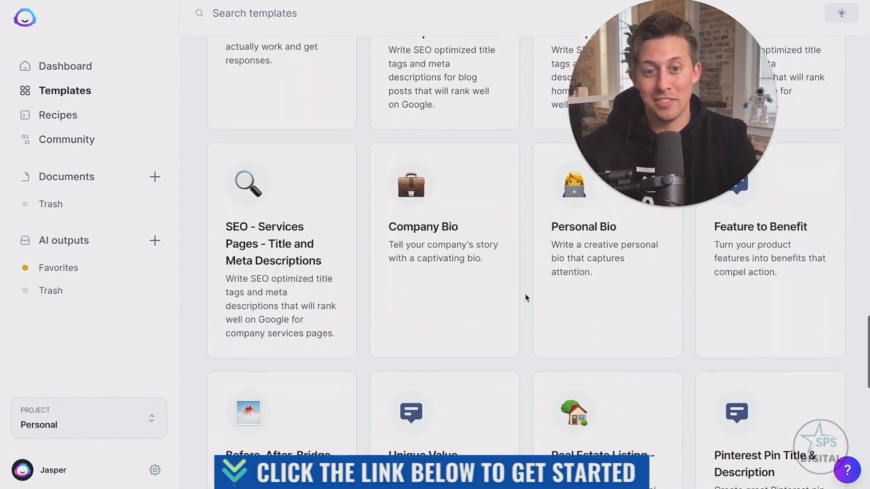
{"action": "scroll", "scroll_direction": "down", "scroll_amount": 3}
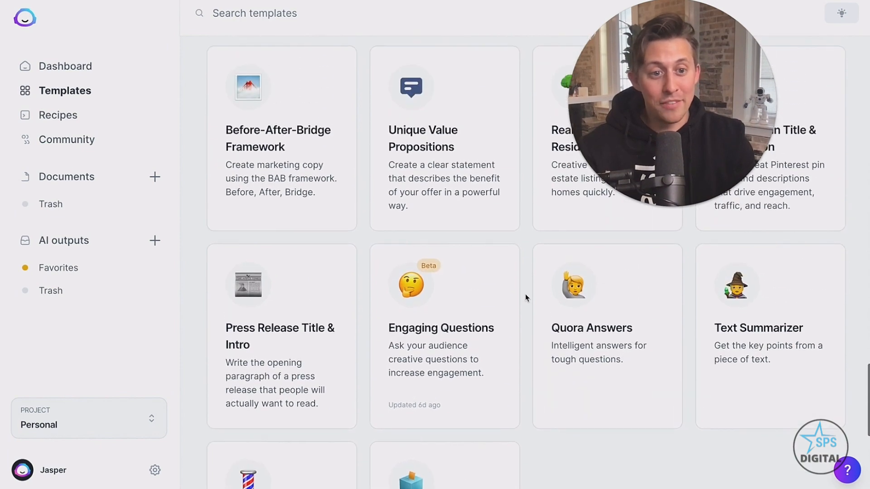
{"action": "scroll", "scroll_direction": "down", "scroll_amount": 3}
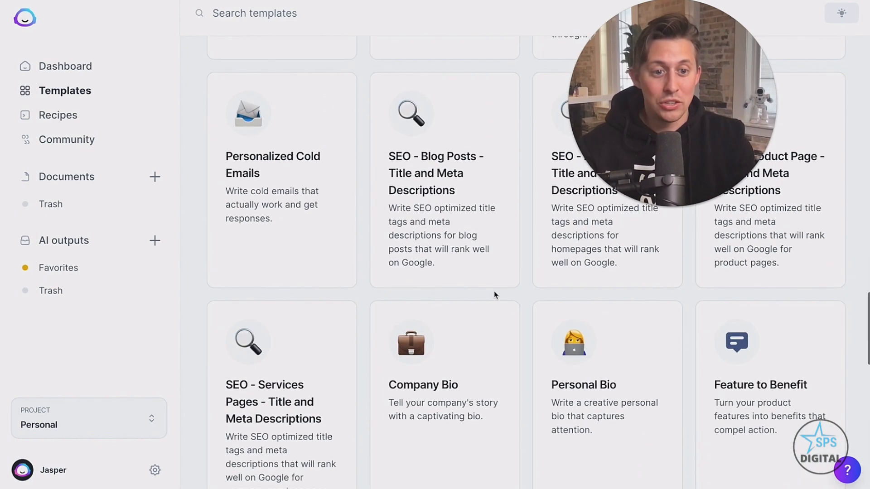
{"action": "scroll", "scroll_direction": "down", "scroll_amount": 3}
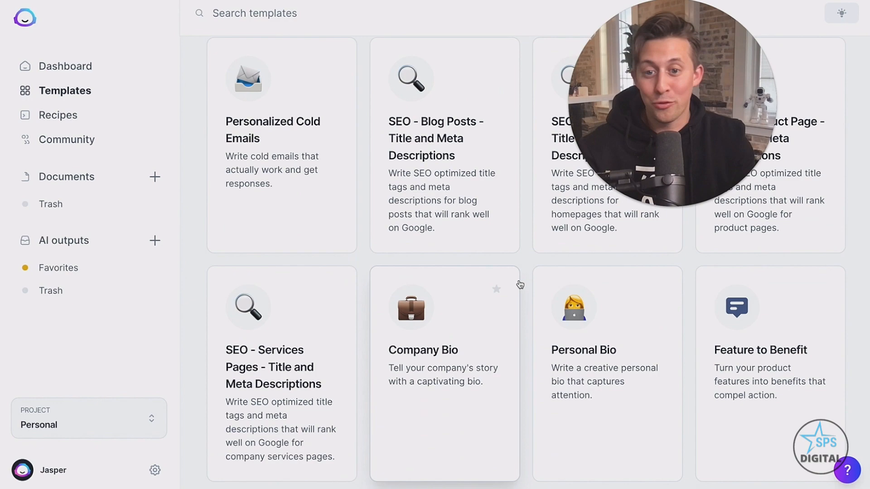
{"action": "scroll", "scroll_direction": "down", "scroll_amount": 3}
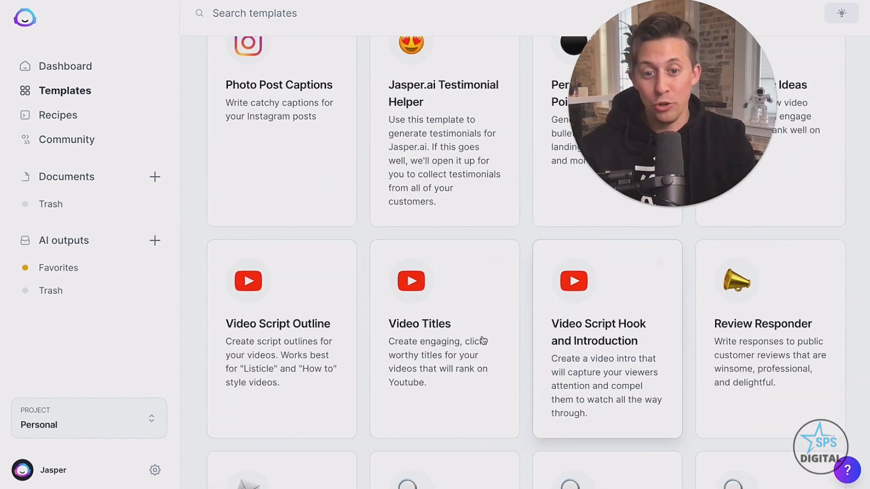
{"action": "scroll", "scroll_direction": "up", "scroll_amount": 3}
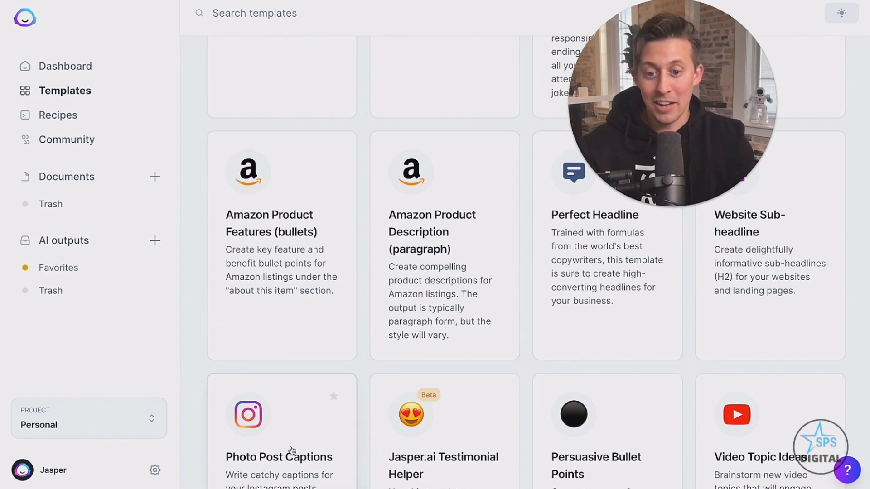
{"action": "scroll", "scroll_direction": "down", "scroll_amount": 3}
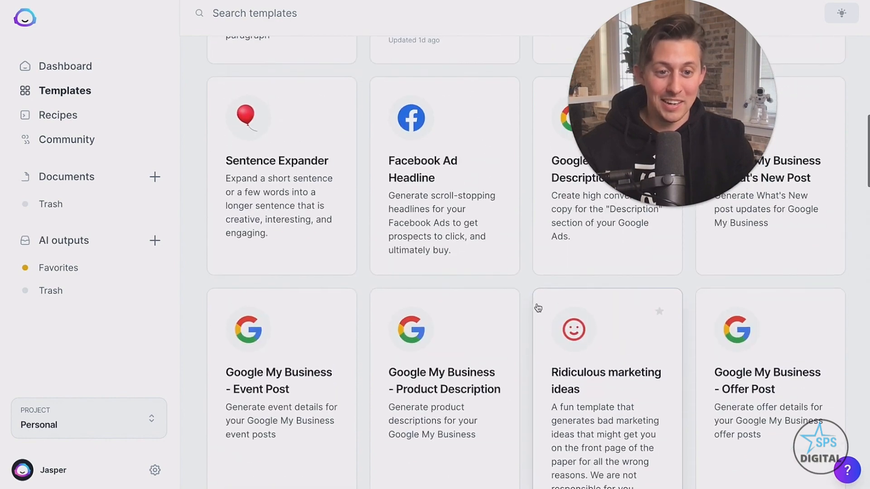
{"action": "scroll", "scroll_direction": "up", "scroll_amount": 3}
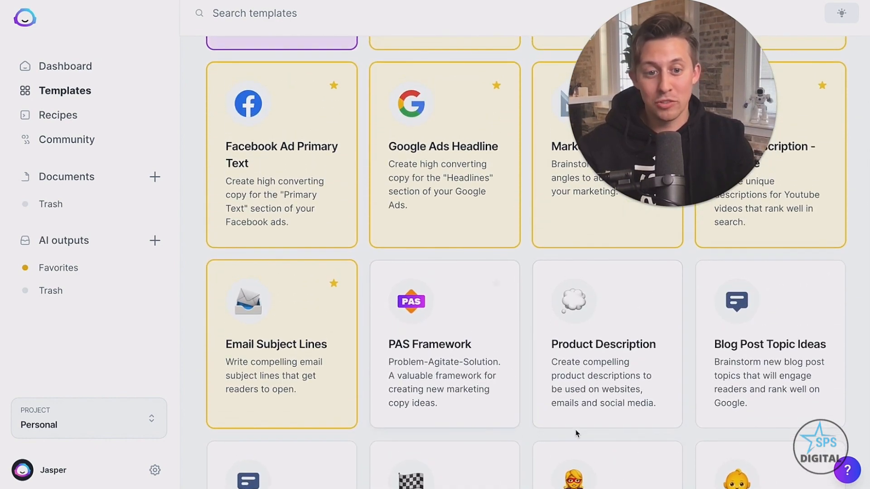
{"action": "scroll", "scroll_direction": "up", "scroll_amount": 3}
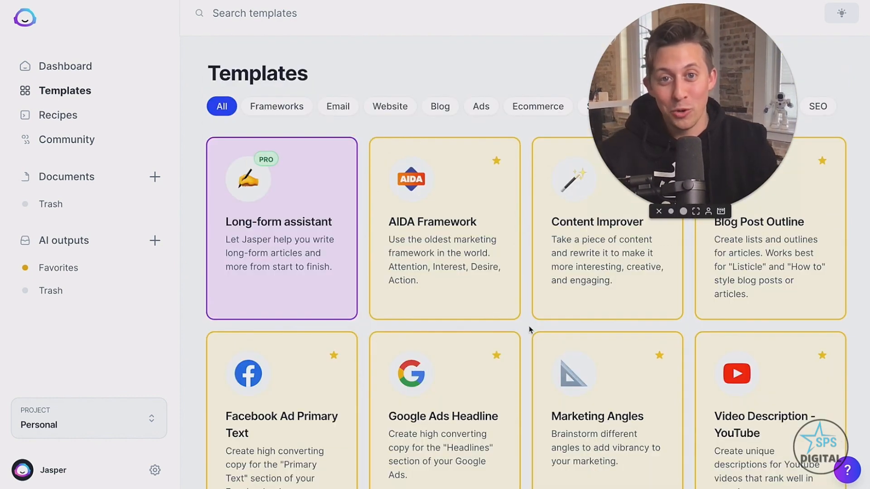
Generate Facebook ad primary text for Crunch Fitness in a Hulk Hogan tone of voice
{"action": "left_click", "coordinate": [281, 413]}
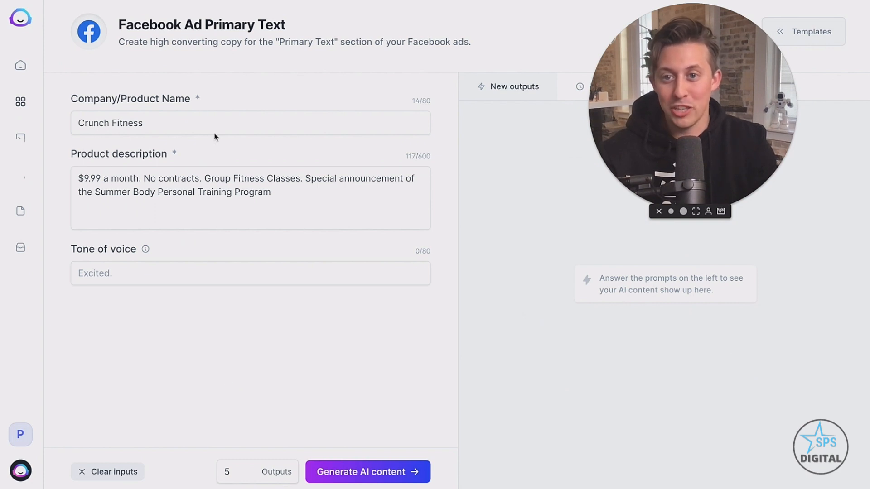
{"action": "mouse_move", "coordinate": [82, 143]}
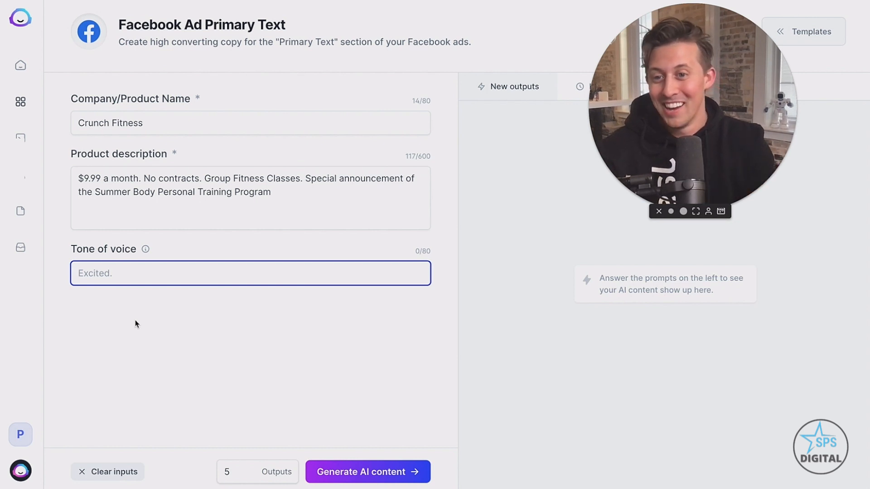
{"action": "type", "text": "Hulk Hogan"}
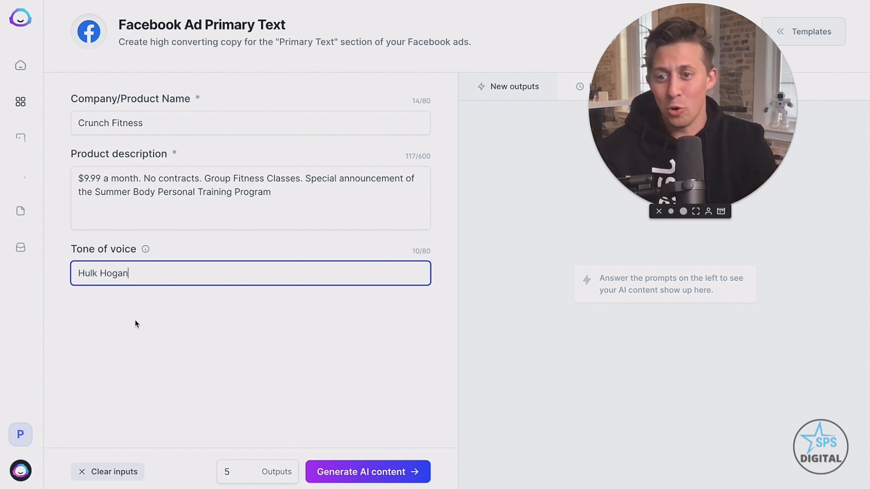
{"action": "left_click", "coordinate": [368, 472]}
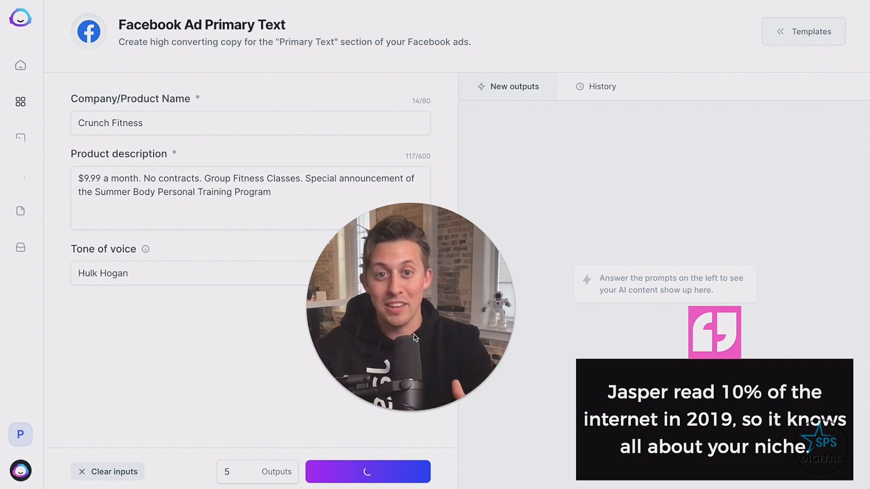
Open the Documents page listing the twelve saved documents
{"action": "left_click", "coordinate": [368, 472]}
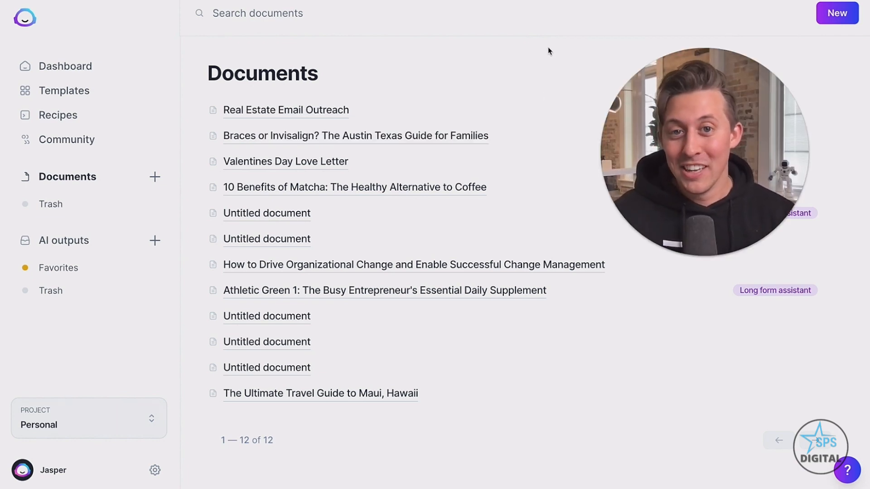
{"action": "mouse_move", "coordinate": [542, 51]}
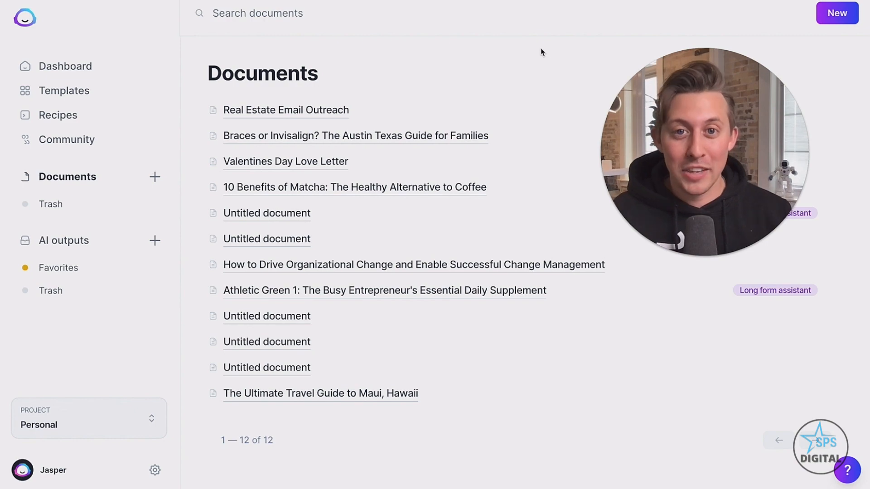
Open Real Estate Email Outreach and scroll through its template email draft
{"action": "left_click", "coordinate": [285, 110]}
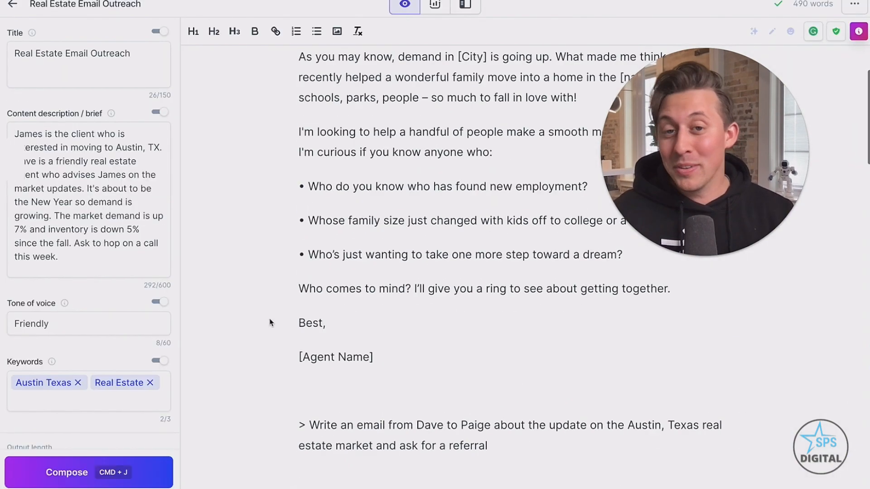
{"action": "scroll", "scroll_direction": "down", "scroll_amount": 3}
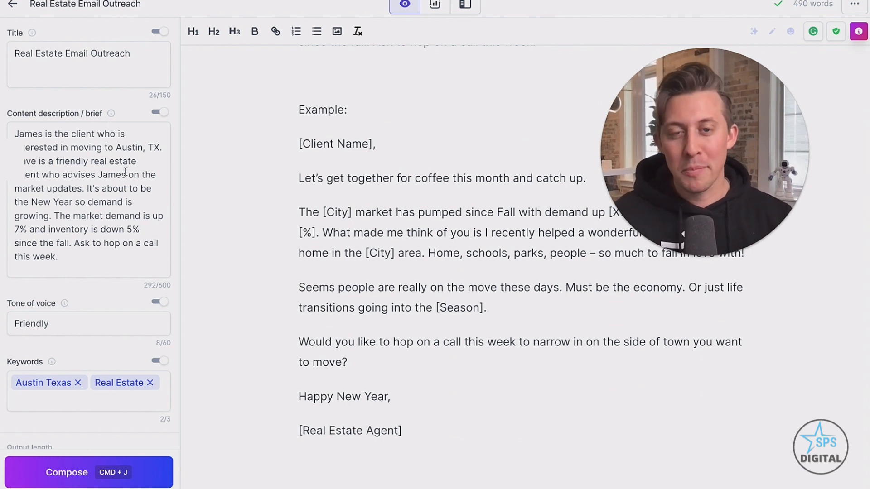
{"action": "mouse_move", "coordinate": [97, 424]}
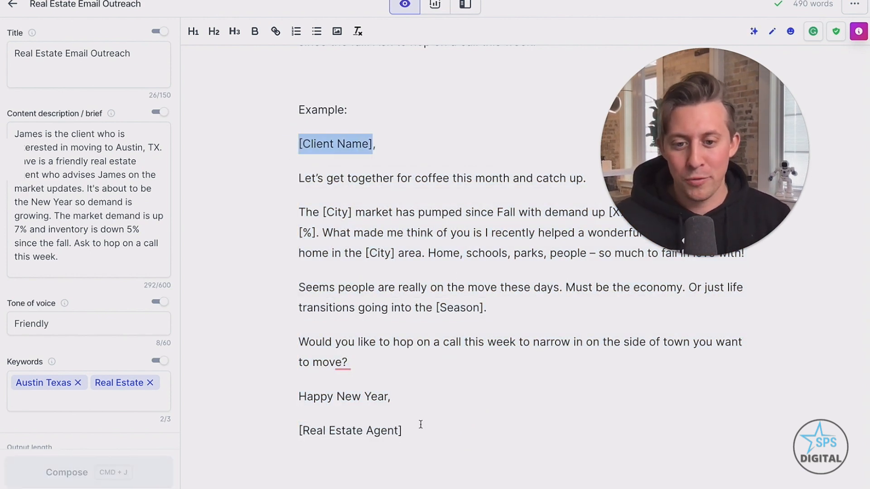
{"action": "scroll", "scroll_direction": "down", "scroll_amount": 3}
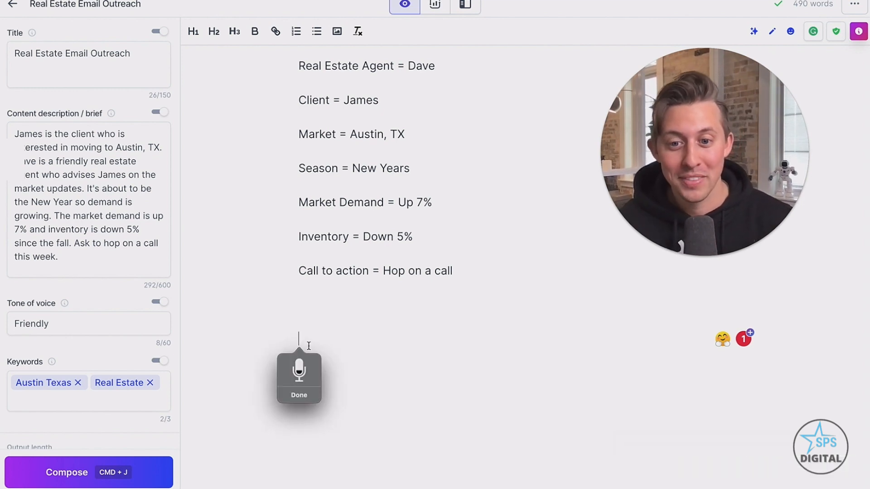
Dictate a 'Hey Jasper' command for a friendly Dave-to-James Austin market email
{"action": "type", "text": "He"}
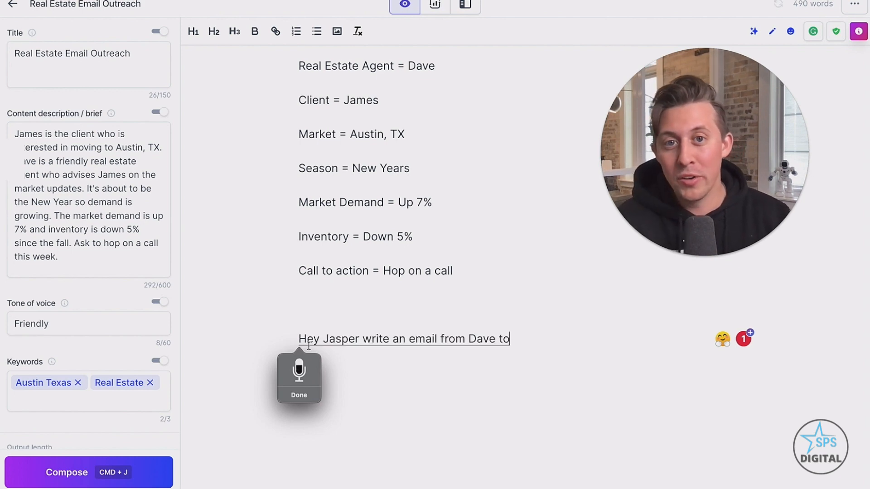
{"action": "type", "text": "James about the update on the Austin Texas"}
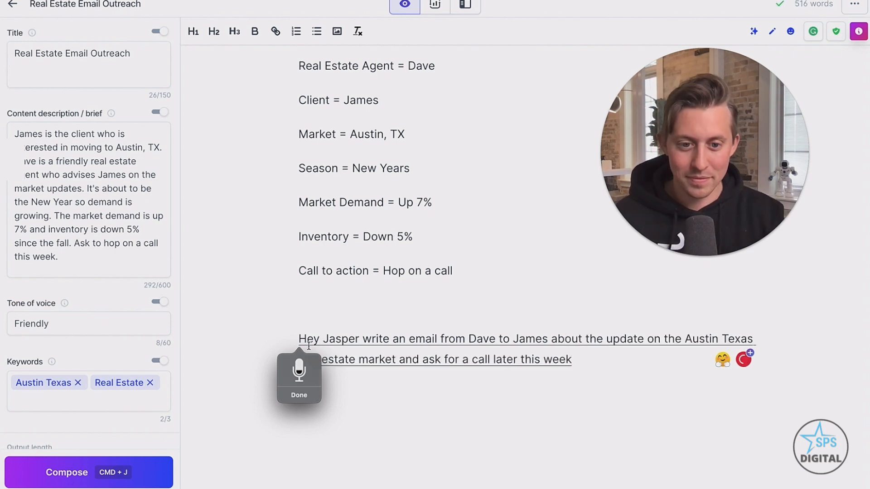
{"action": "left_click", "coordinate": [88, 472]}
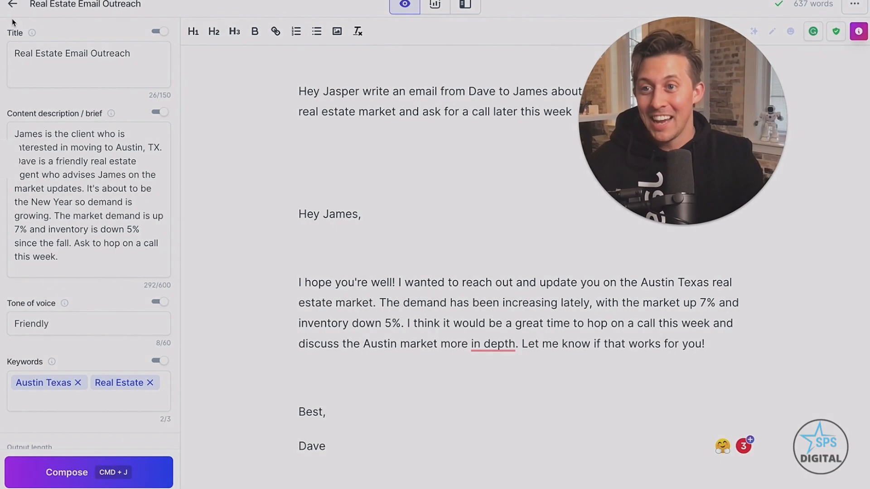
Return to the documents list to reach the 'Braces or Invisalign?' guide
{"action": "left_click", "coordinate": [13, 5]}
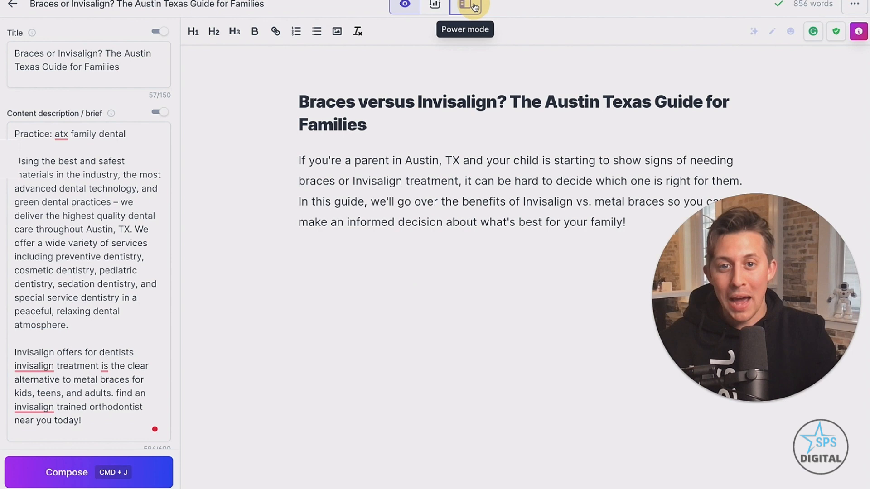
Generate Blog Post Outline suggestions and insert the top six-question outline into the guide
{"action": "left_click", "coordinate": [469, 7]}
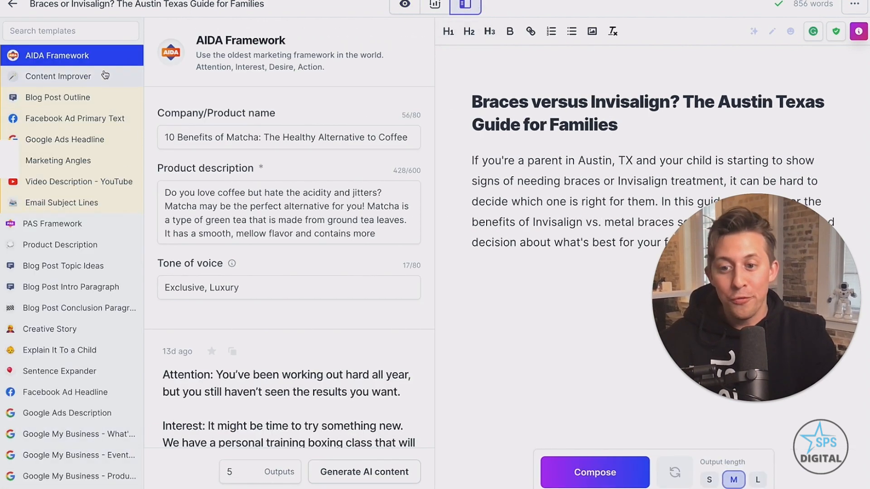
{"action": "mouse_move", "coordinate": [281, 320]}
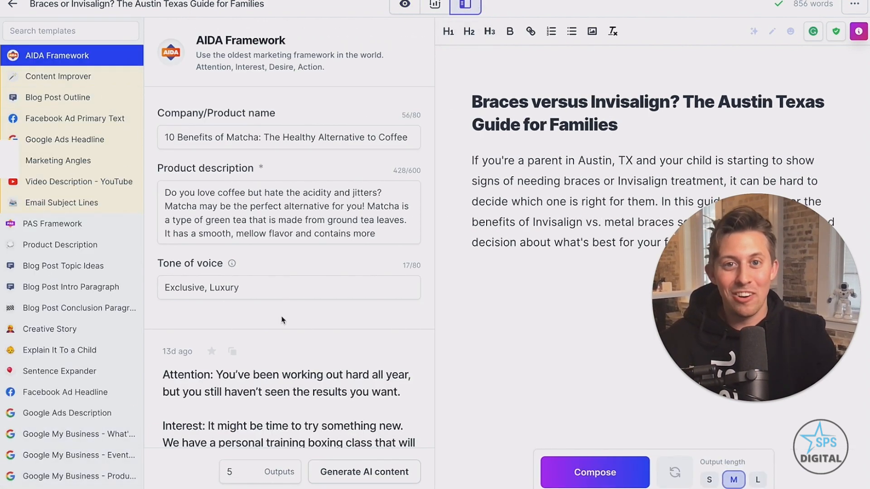
{"action": "mouse_move", "coordinate": [109, 467]}
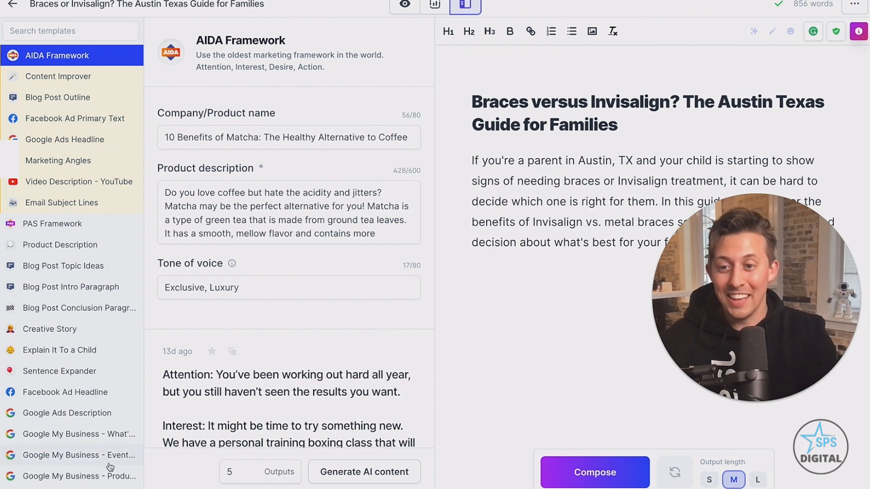
{"action": "left_click", "coordinate": [57, 97]}
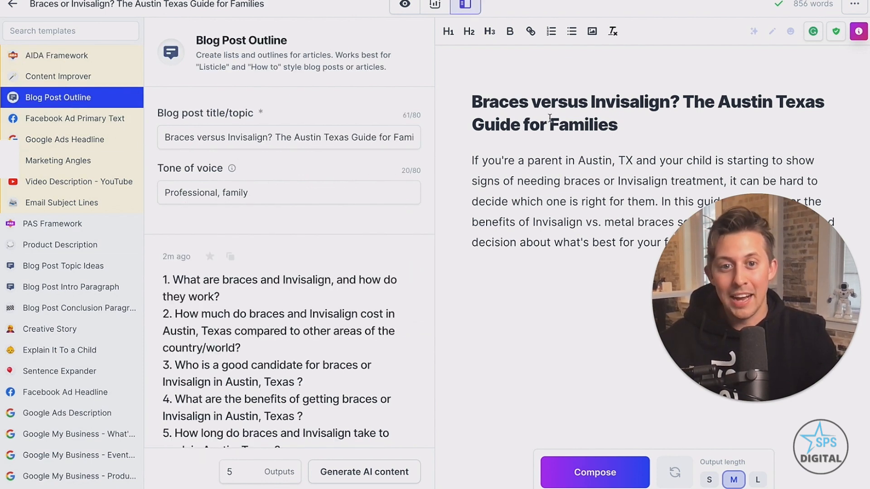
{"action": "left_click", "coordinate": [288, 136]}
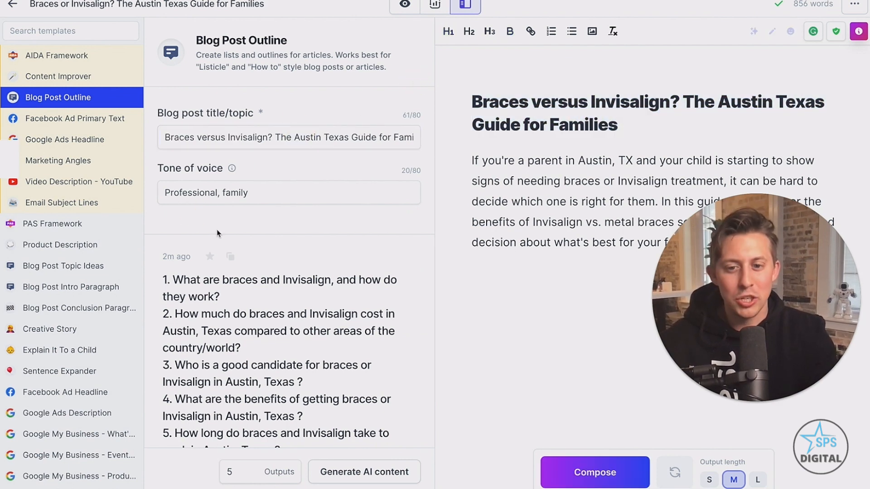
{"action": "left_click", "coordinate": [363, 473]}
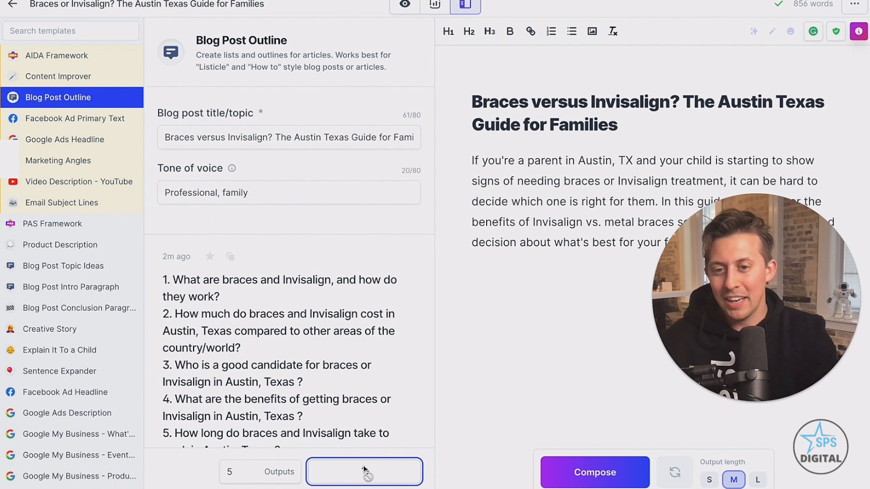
{"action": "left_click", "coordinate": [364, 471]}
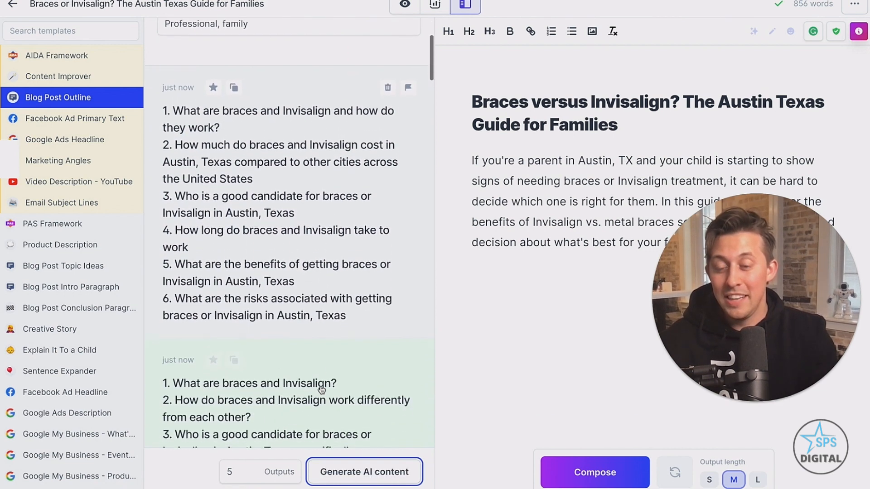
{"action": "scroll", "scroll_direction": "up", "scroll_amount": 3}
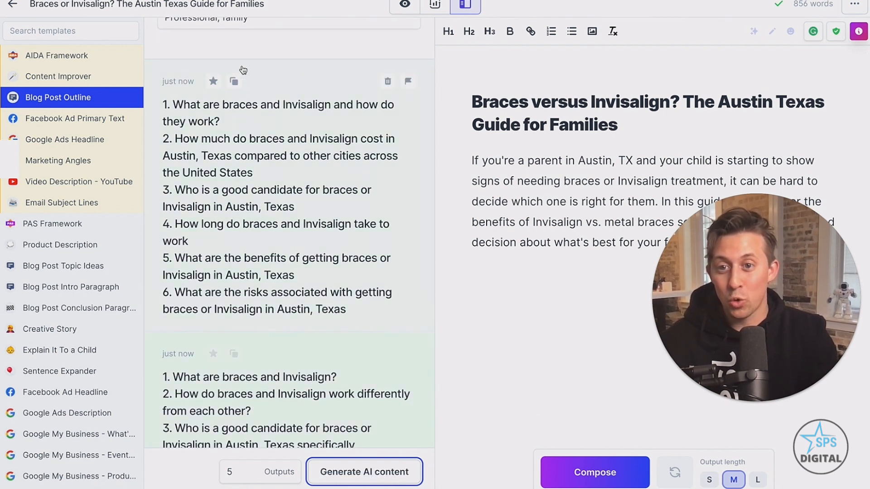
{"action": "left_click", "coordinate": [234, 81]}
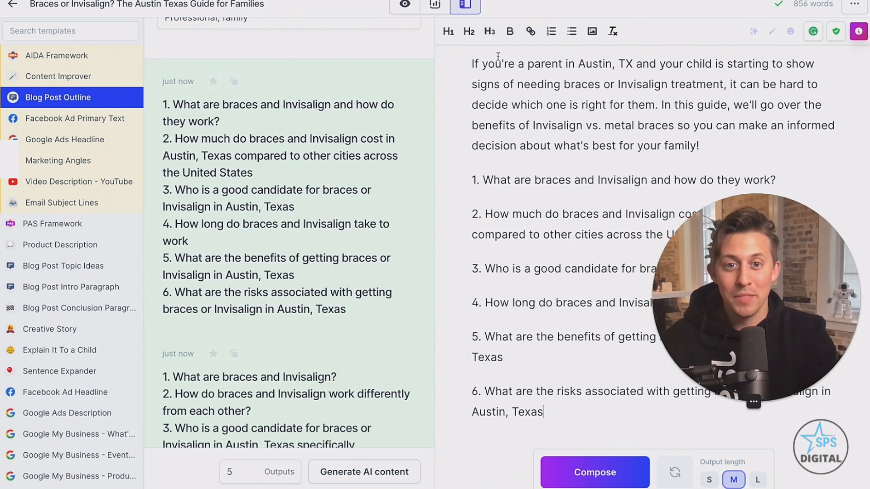
Return to the single-editor view with the outline questions as H2 headings
{"action": "left_click", "coordinate": [405, 6]}
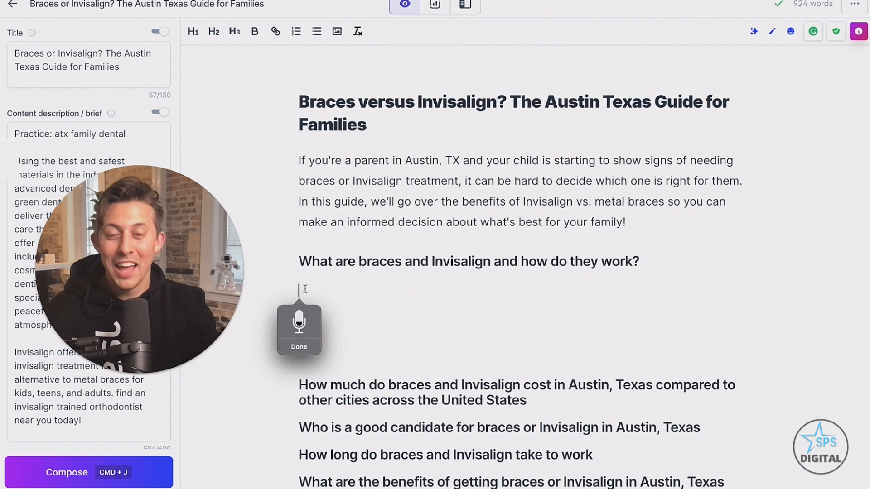
Prompt 'Write a paragraph about' braces versus Invisalign under the first H2
{"action": "type", "text": "Write a paragraph about"}
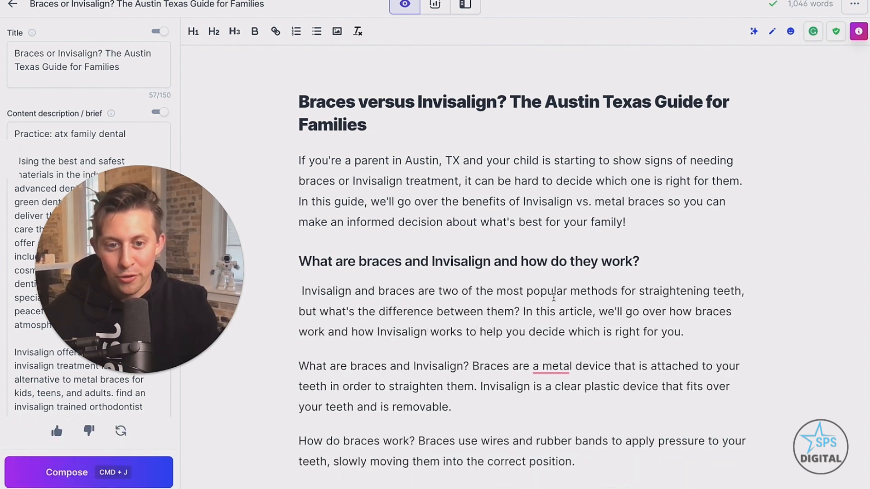
{"action": "scroll", "scroll_direction": "down", "scroll_amount": 3}
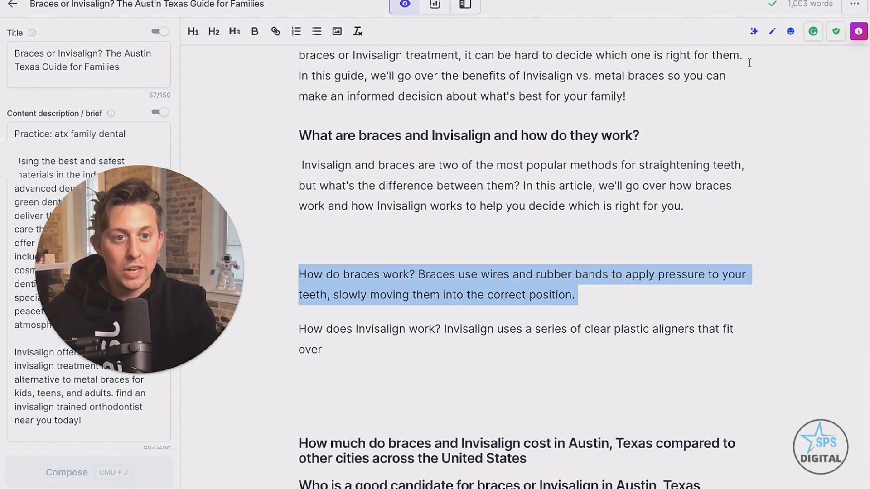
Rephrase the how-braces-work paragraph into braces' advantages and disadvantages, accepting the rewrite
{"action": "left_click", "coordinate": [92, 472]}
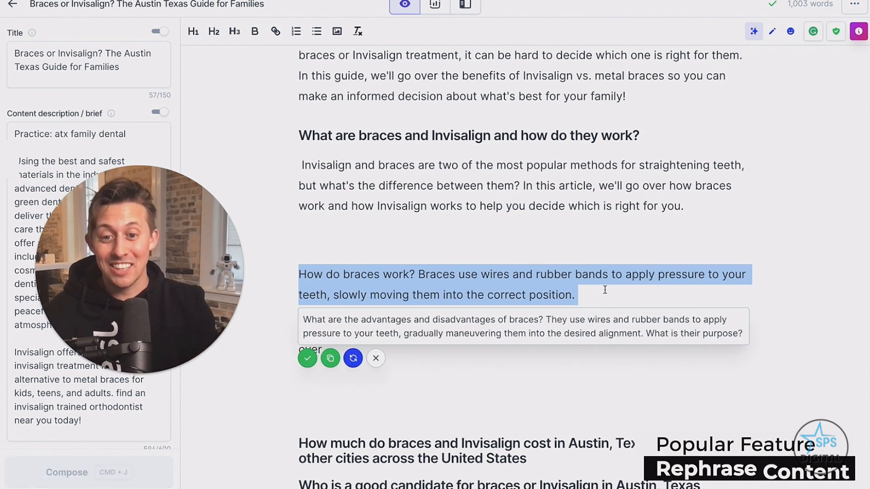
{"action": "left_click", "coordinate": [306, 358]}
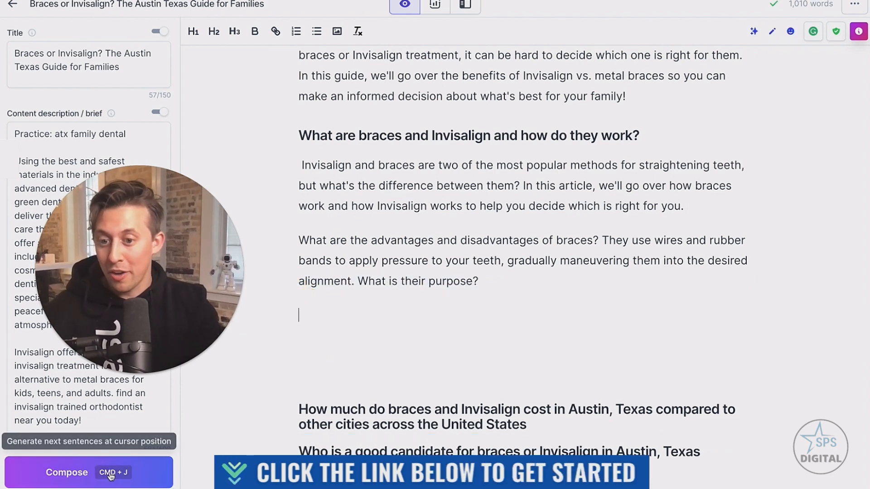
Compose sentences on braces fixing gaps and overbites but wearing down for teeth grinders, ending 'quickly.'
{"action": "left_click", "coordinate": [88, 473]}
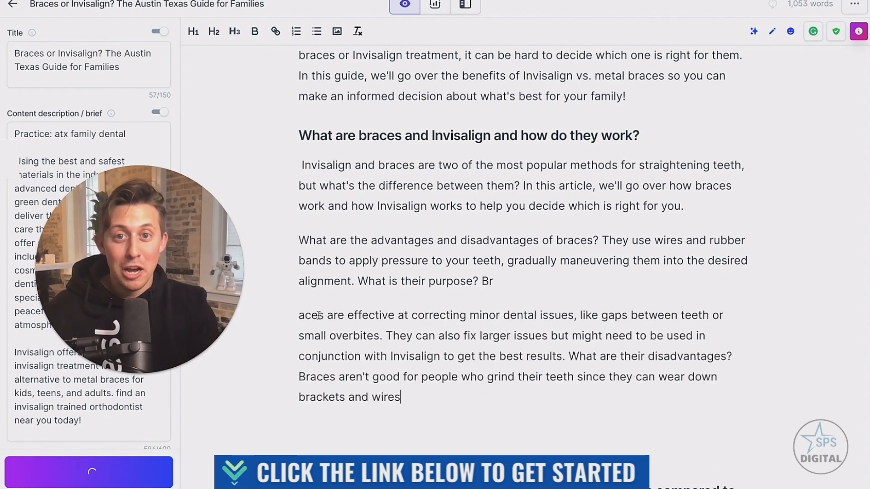
{"action": "type", "text": "quickly."}
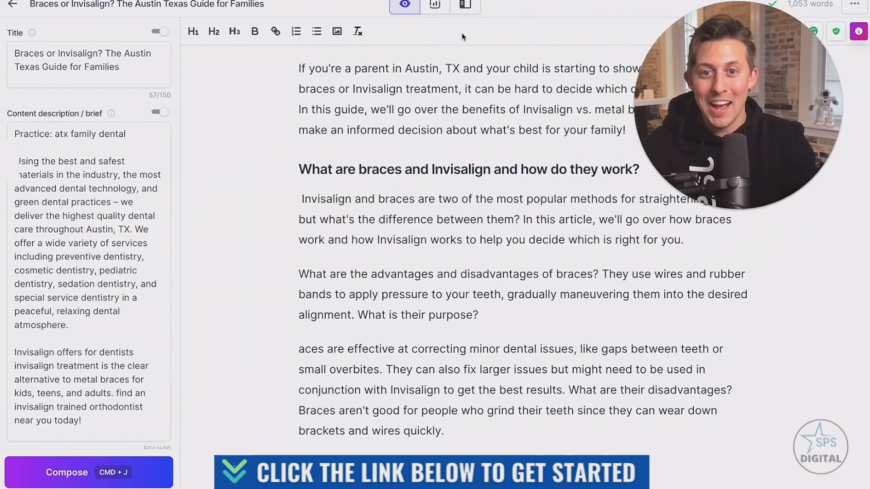
Review the Surfer SEO Content Score of 33/100, then return to the editor
{"action": "left_click", "coordinate": [435, 5]}
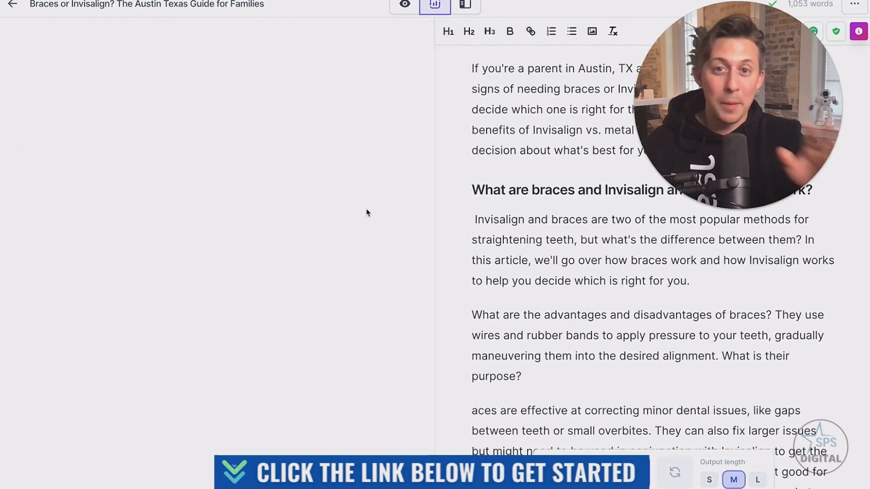
{"action": "left_click", "coordinate": [435, 6]}
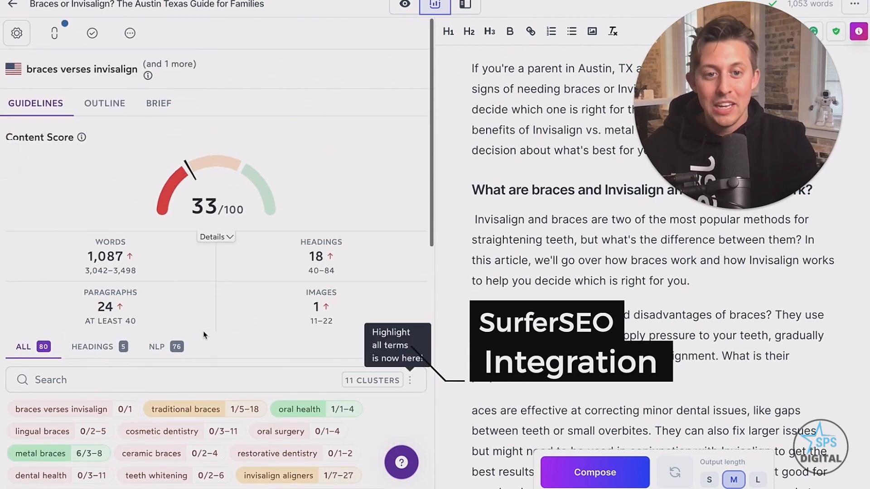
{"action": "scroll", "scroll_direction": "up", "scroll_amount": 3}
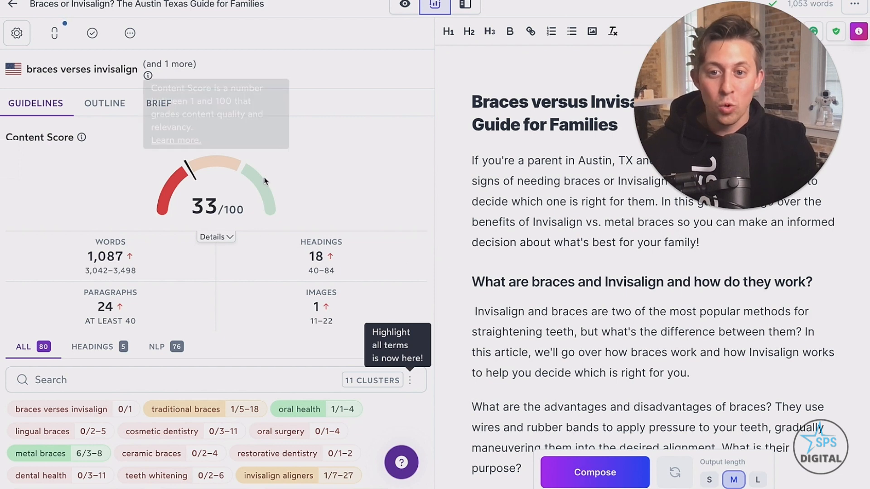
{"action": "mouse_move", "coordinate": [556, 332]}
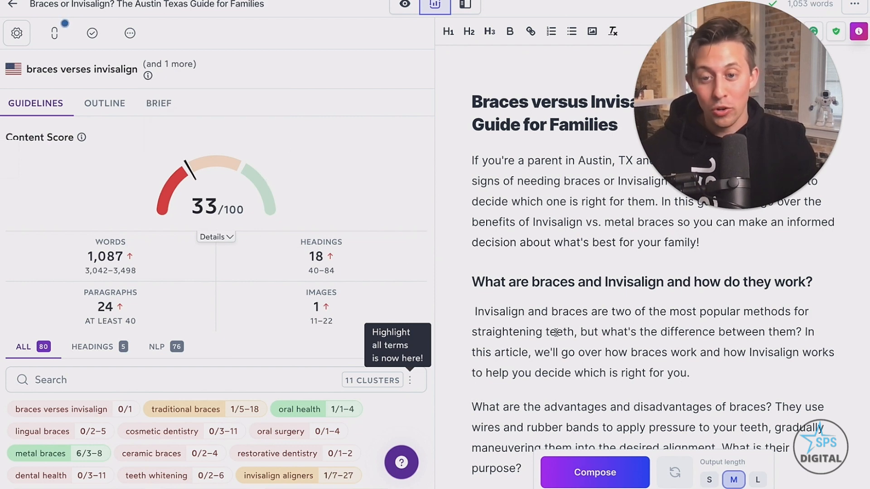
{"action": "mouse_move", "coordinate": [421, 211]}
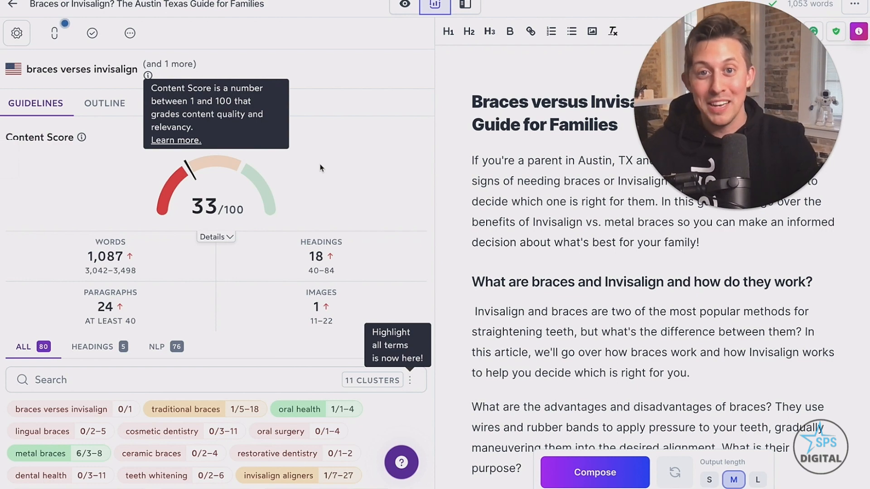
{"action": "left_click", "coordinate": [403, 6]}
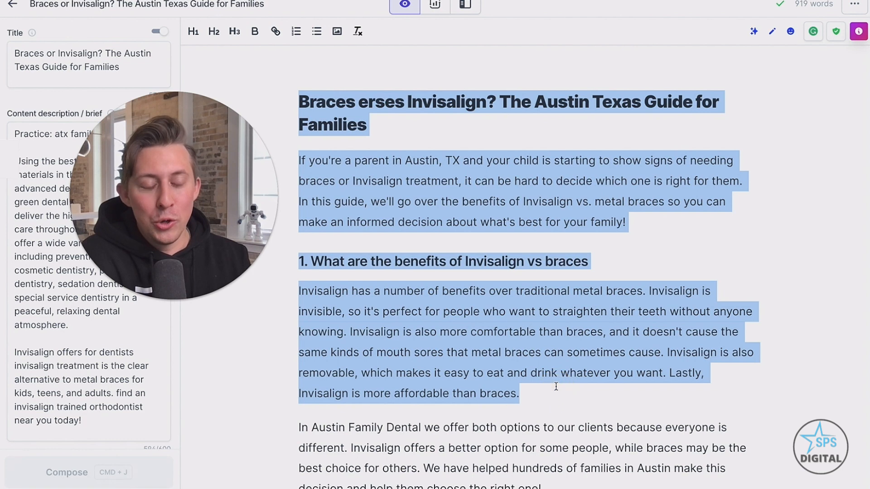
{"action": "mouse_move", "coordinate": [836, 31]}
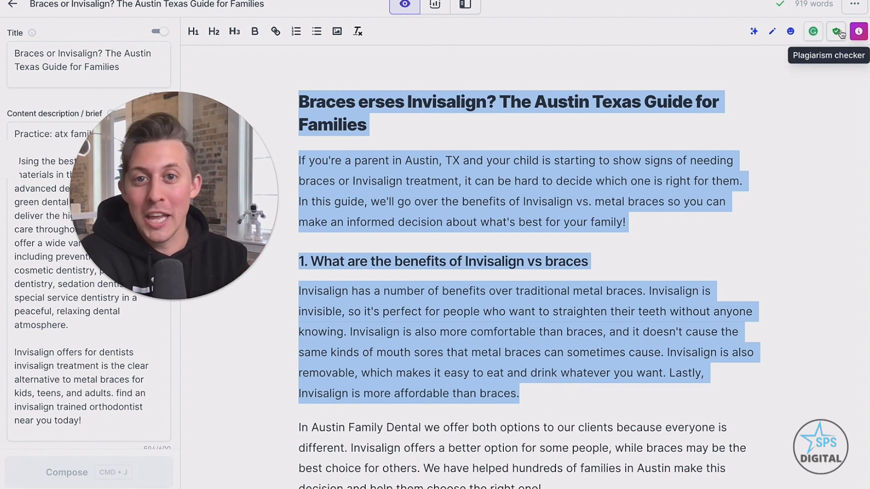
Scan the selected guide text for plagiarism, confirming none across 150 words
{"action": "left_click", "coordinate": [837, 31]}
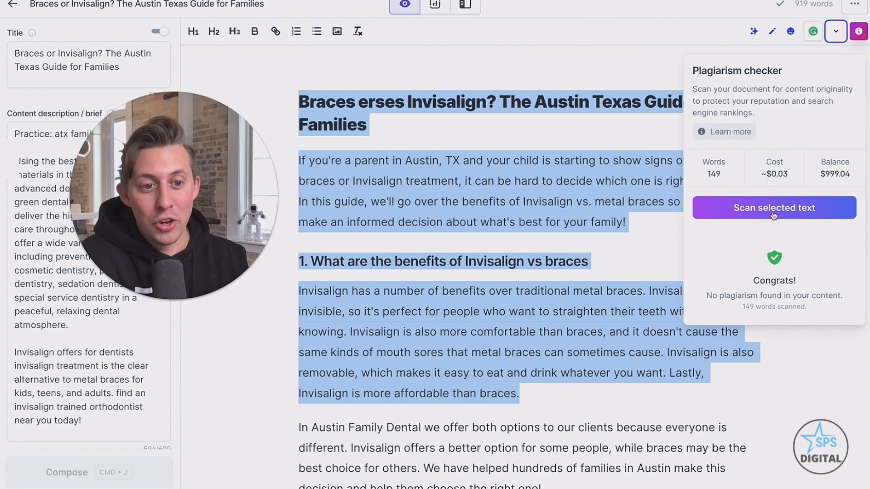
{"action": "left_click", "coordinate": [774, 207]}
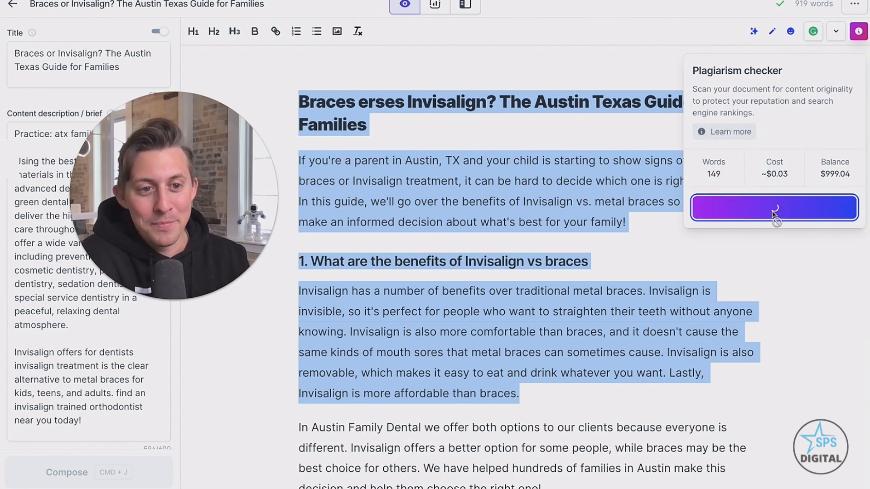
{"action": "left_click", "coordinate": [774, 208]}
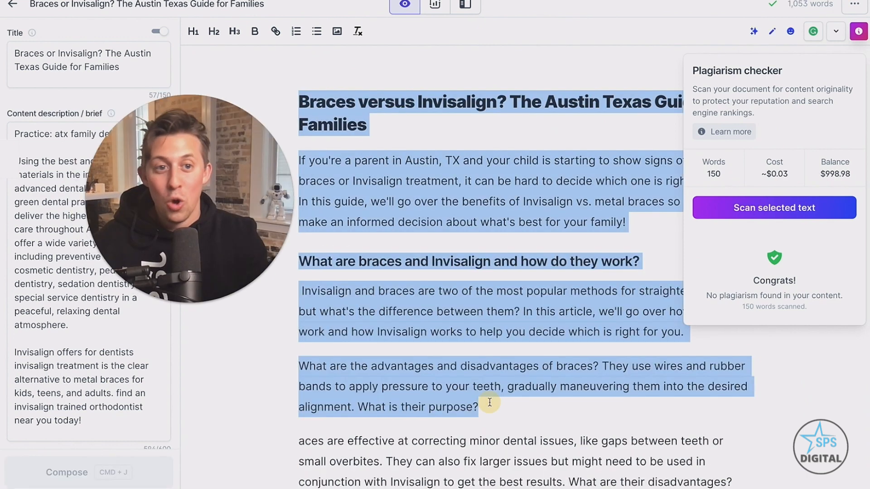
{"action": "mouse_move", "coordinate": [835, 31]}
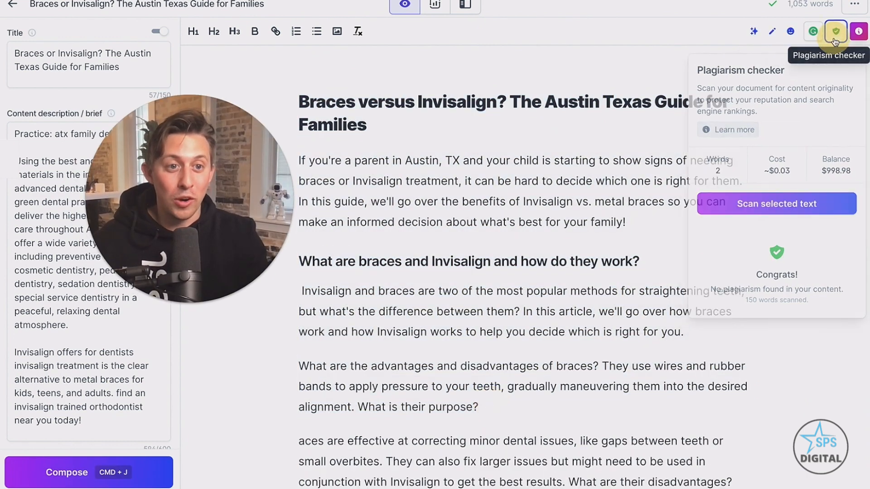
Disable Grammarly for the article and return to the Starter versus Boss Mode pricing table
{"action": "left_click", "coordinate": [812, 32]}
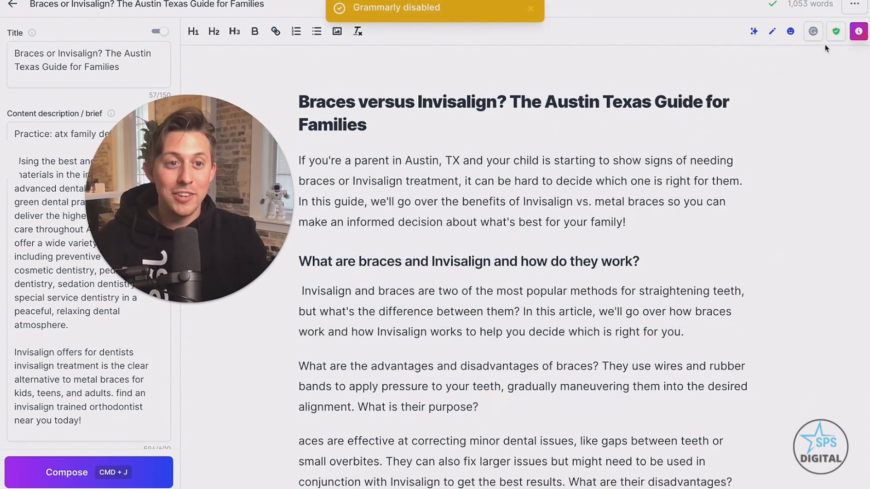
{"action": "left_click", "coordinate": [813, 31]}
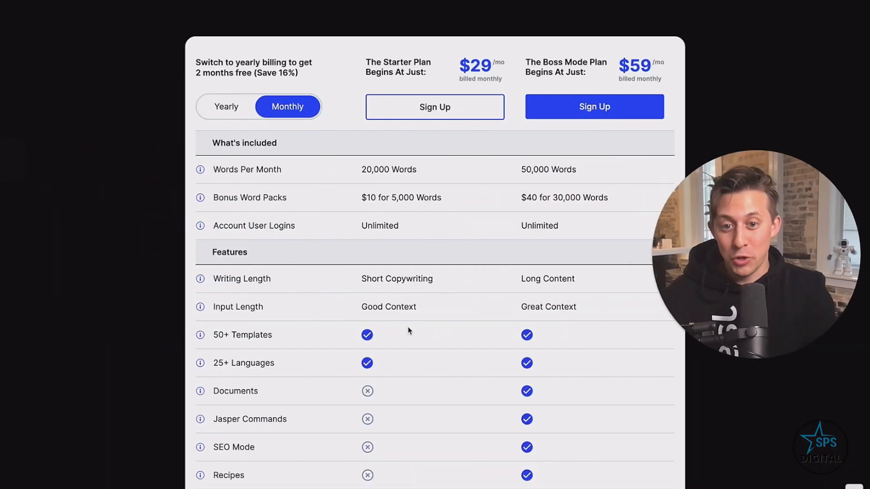
Scroll the Starter and Boss Mode comparison table down to the Support section
{"action": "scroll", "scroll_direction": "down", "scroll_amount": 3}
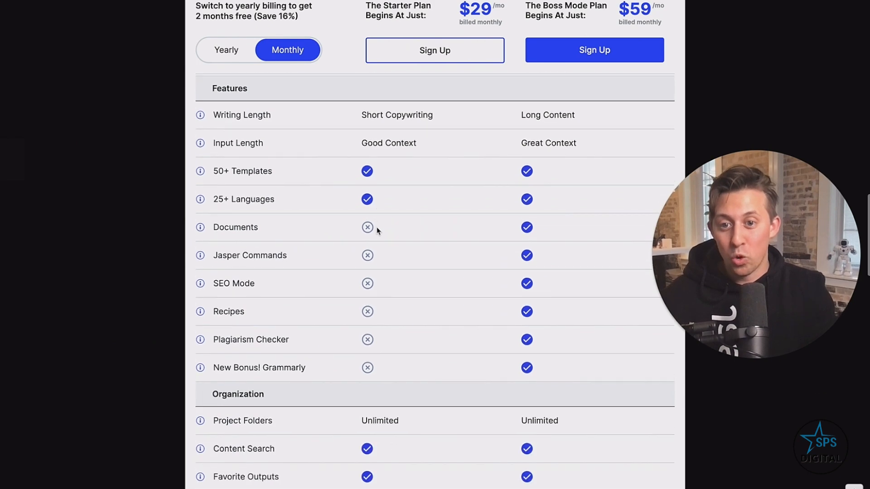
{"action": "scroll", "scroll_direction": "up", "scroll_amount": 3}
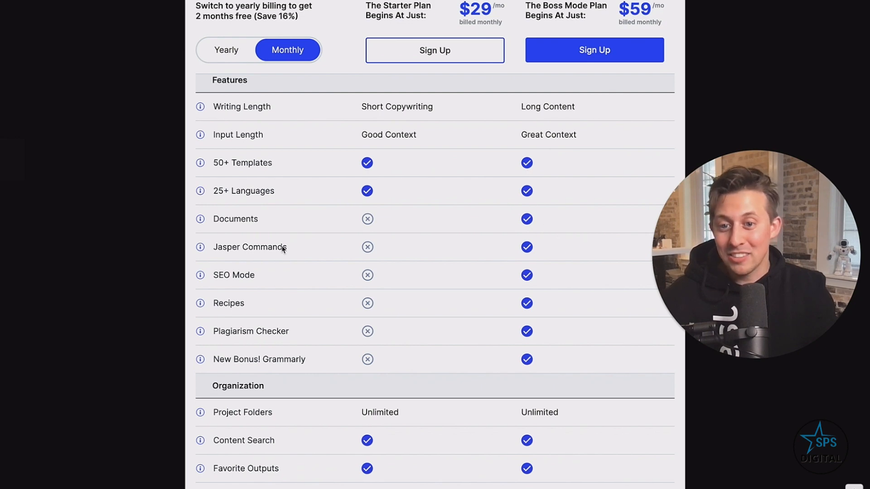
{"action": "mouse_move", "coordinate": [335, 252]}
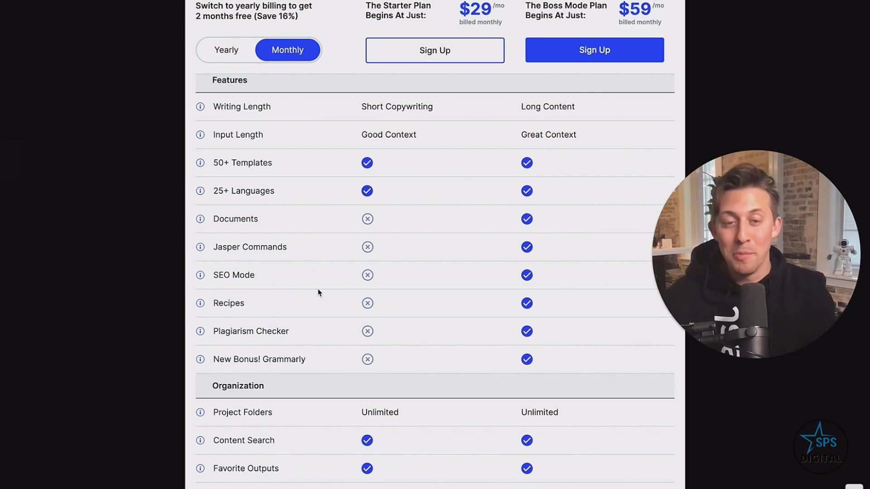
{"action": "scroll", "scroll_direction": "down", "scroll_amount": 3}
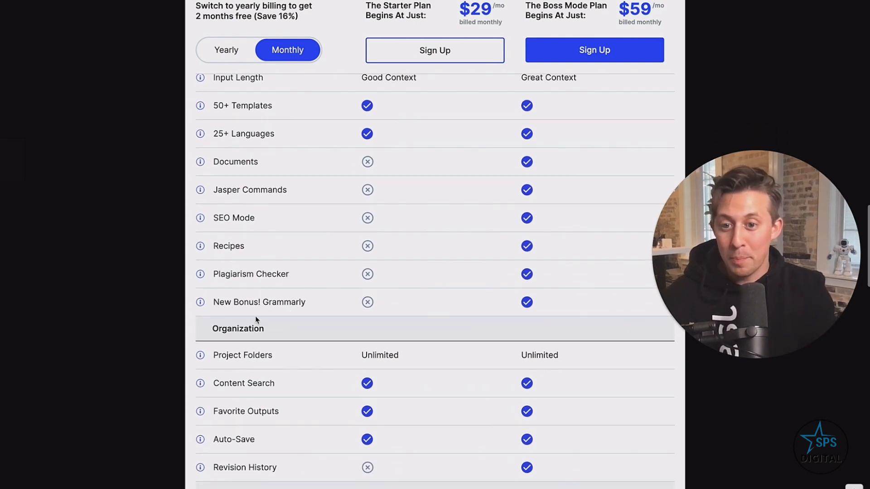
{"action": "scroll", "scroll_direction": "down", "scroll_amount": 3}
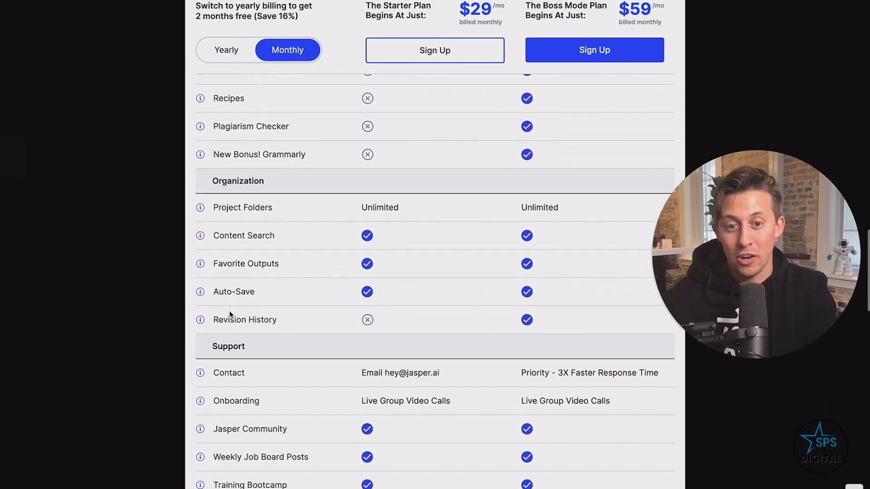
{"action": "scroll", "scroll_direction": "down", "scroll_amount": 3}
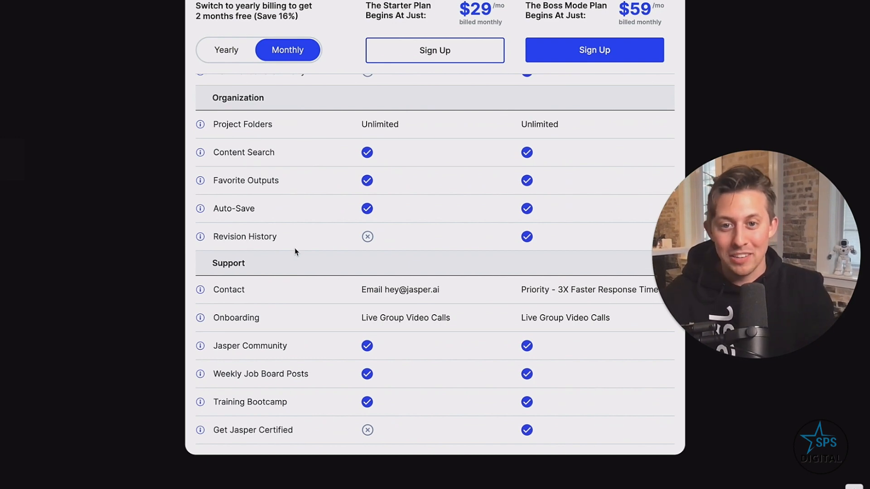
{"action": "scroll", "scroll_direction": "down", "scroll_amount": 3}
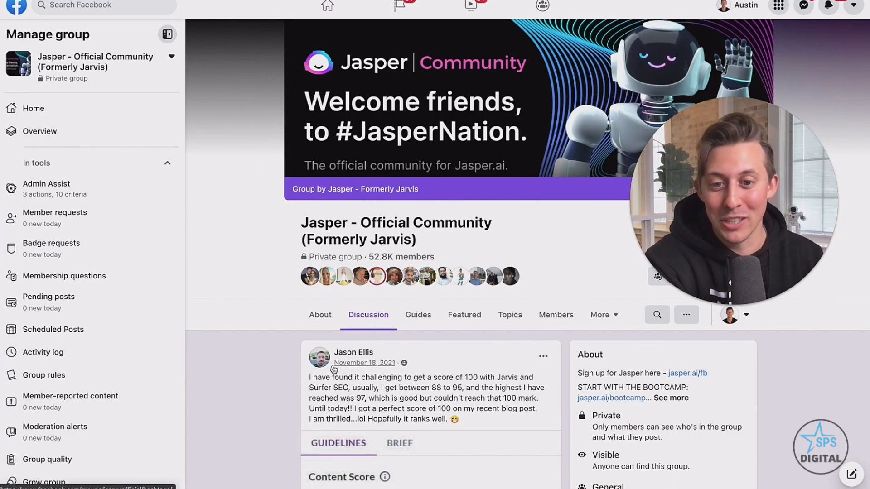
{"action": "mouse_move", "coordinate": [243, 386]}
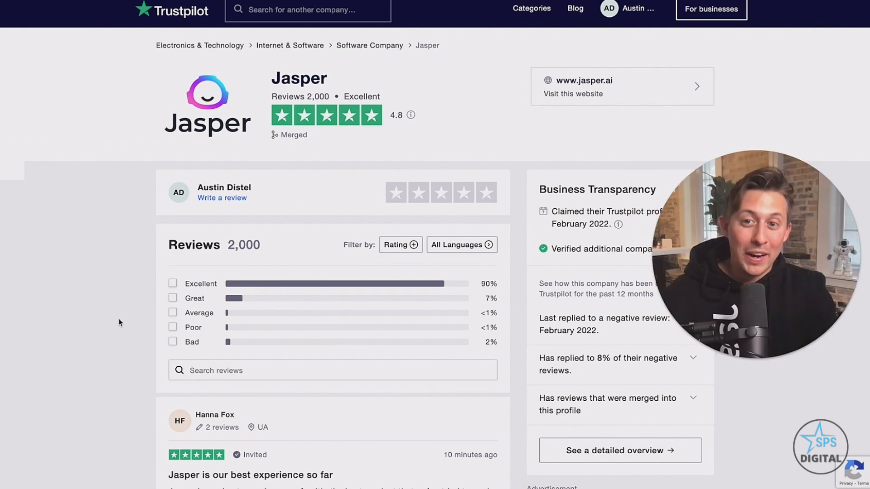
{"action": "mouse_move", "coordinate": [385, 127]}
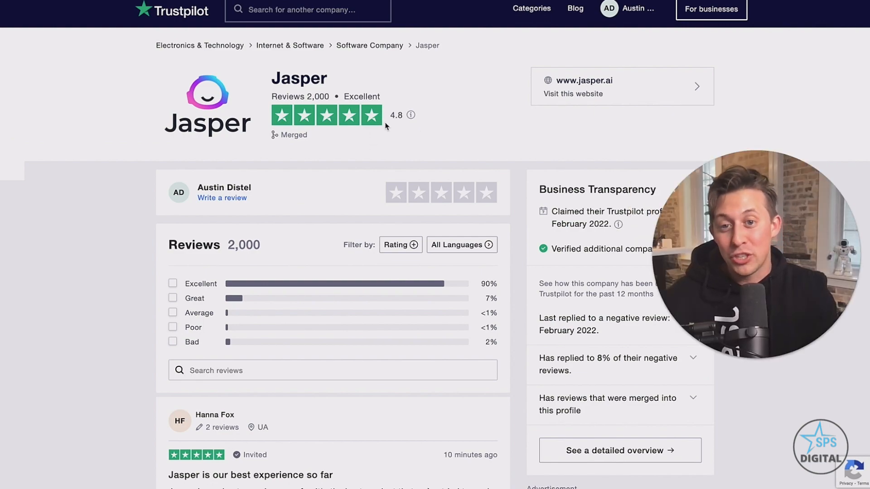
Browse recent five-star reviews on Jasper's 4.8-rated Trustpilot page
{"action": "scroll", "scroll_direction": "down", "scroll_amount": 3}
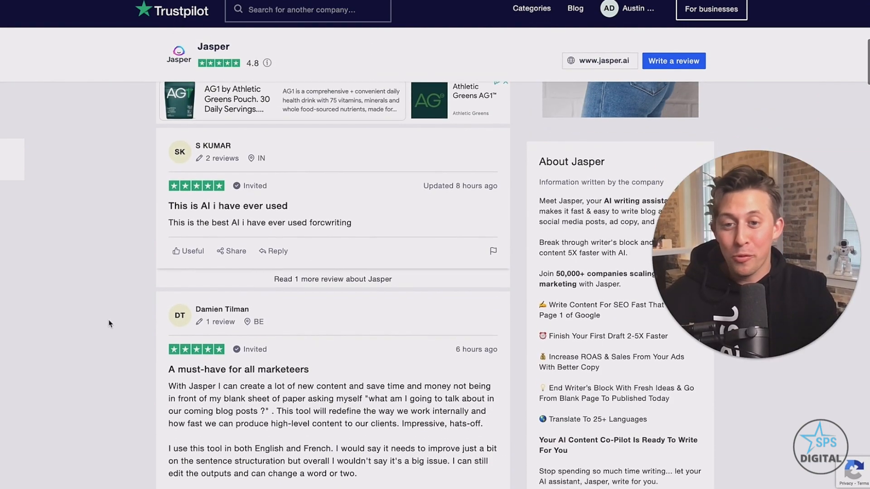
{"action": "scroll", "scroll_direction": "down", "scroll_amount": 3}
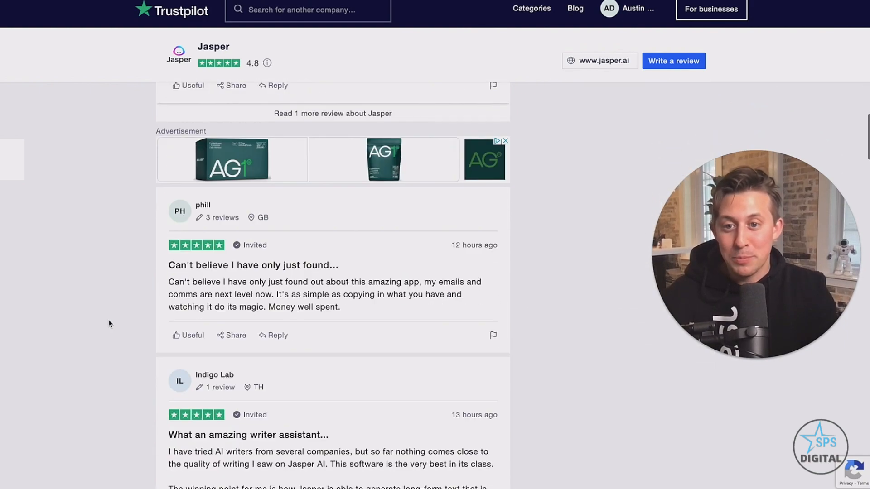
{"action": "scroll", "scroll_direction": "up", "scroll_amount": 3}
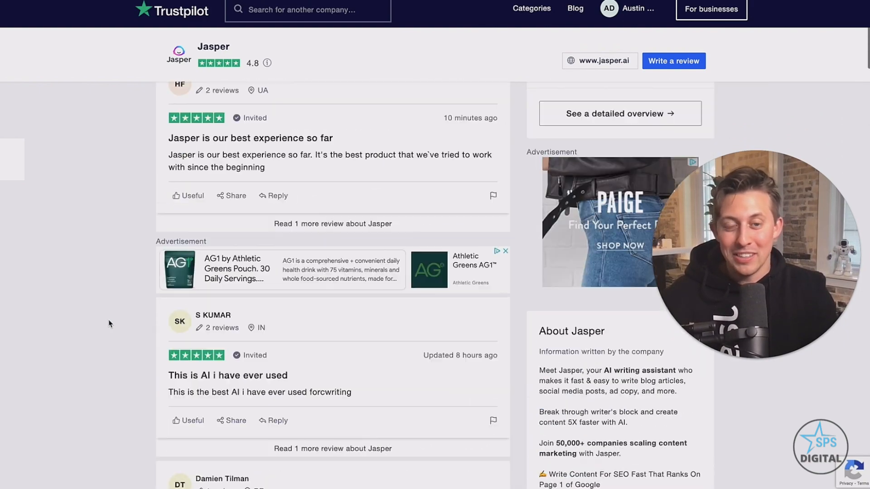
{"action": "scroll", "scroll_direction": "up", "scroll_amount": 3}
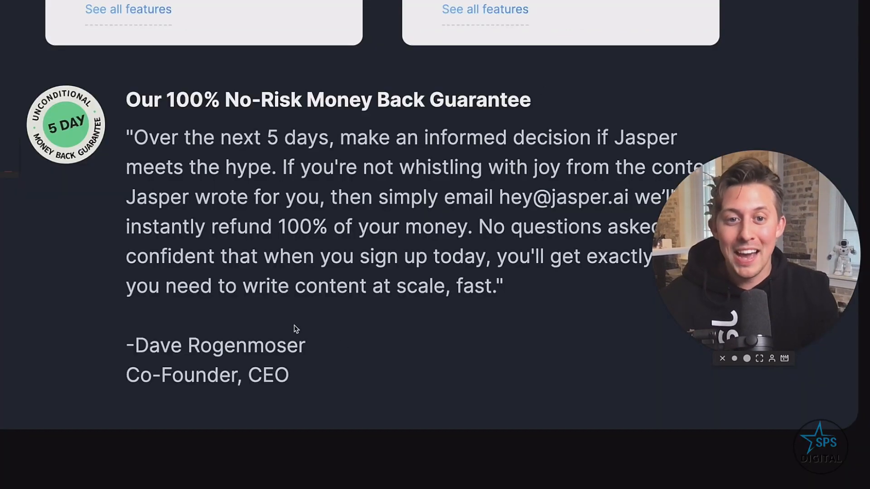
{"action": "mouse_move", "coordinate": [579, 380]}
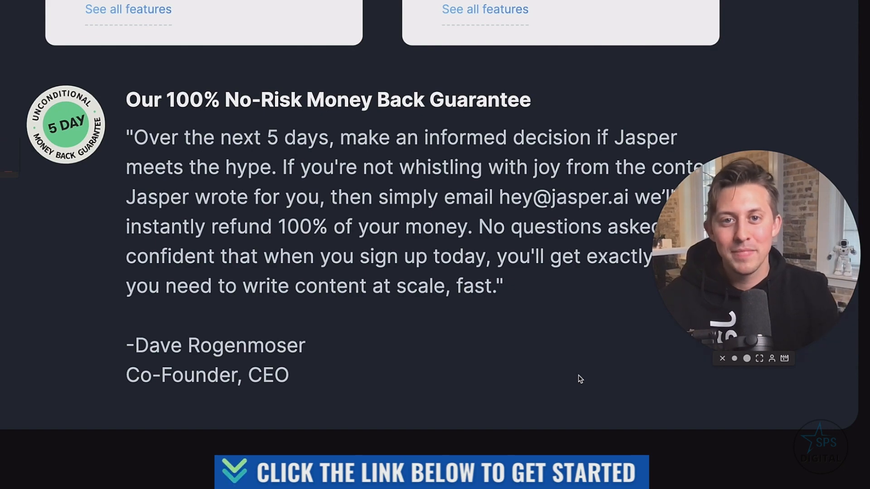
Choose Get Started on the Starter plan card to reach account creation
{"action": "scroll", "scroll_direction": "up", "scroll_amount": 3}
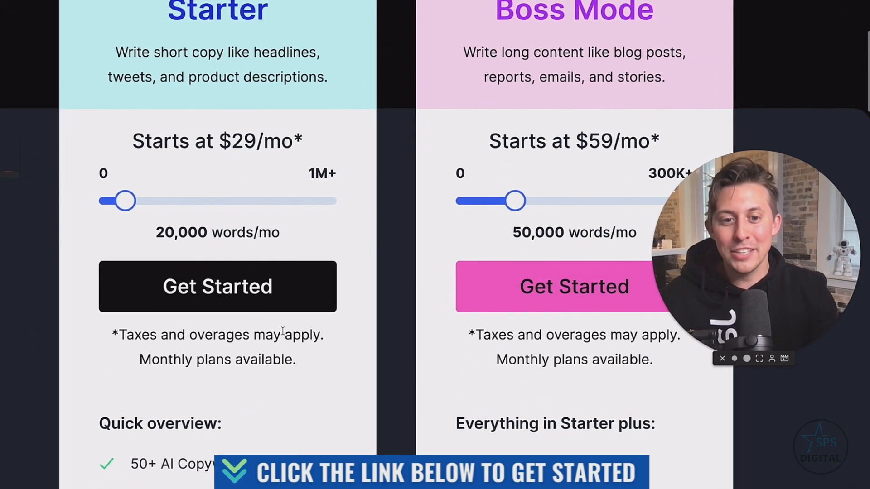
{"action": "mouse_move", "coordinate": [304, 295]}
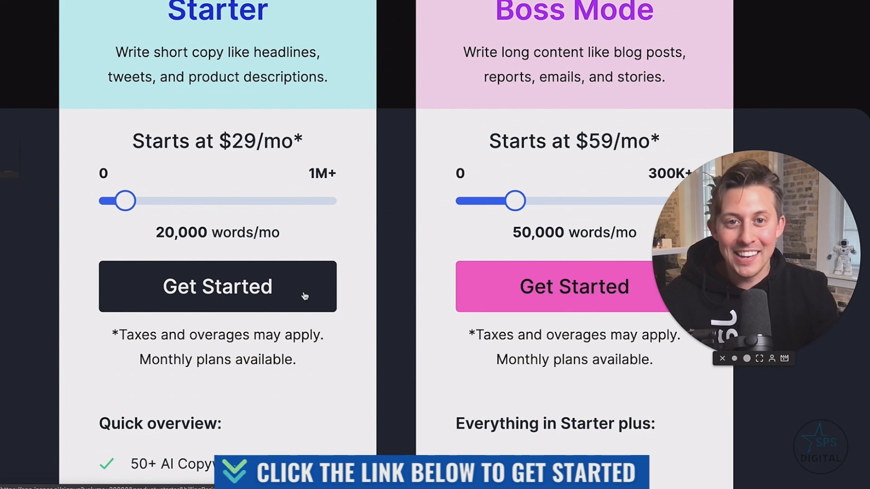
{"action": "left_click", "coordinate": [217, 286]}
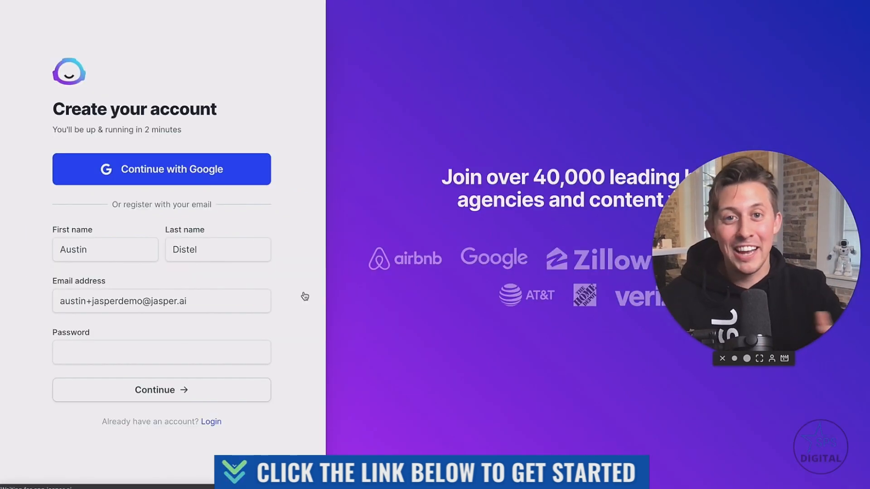